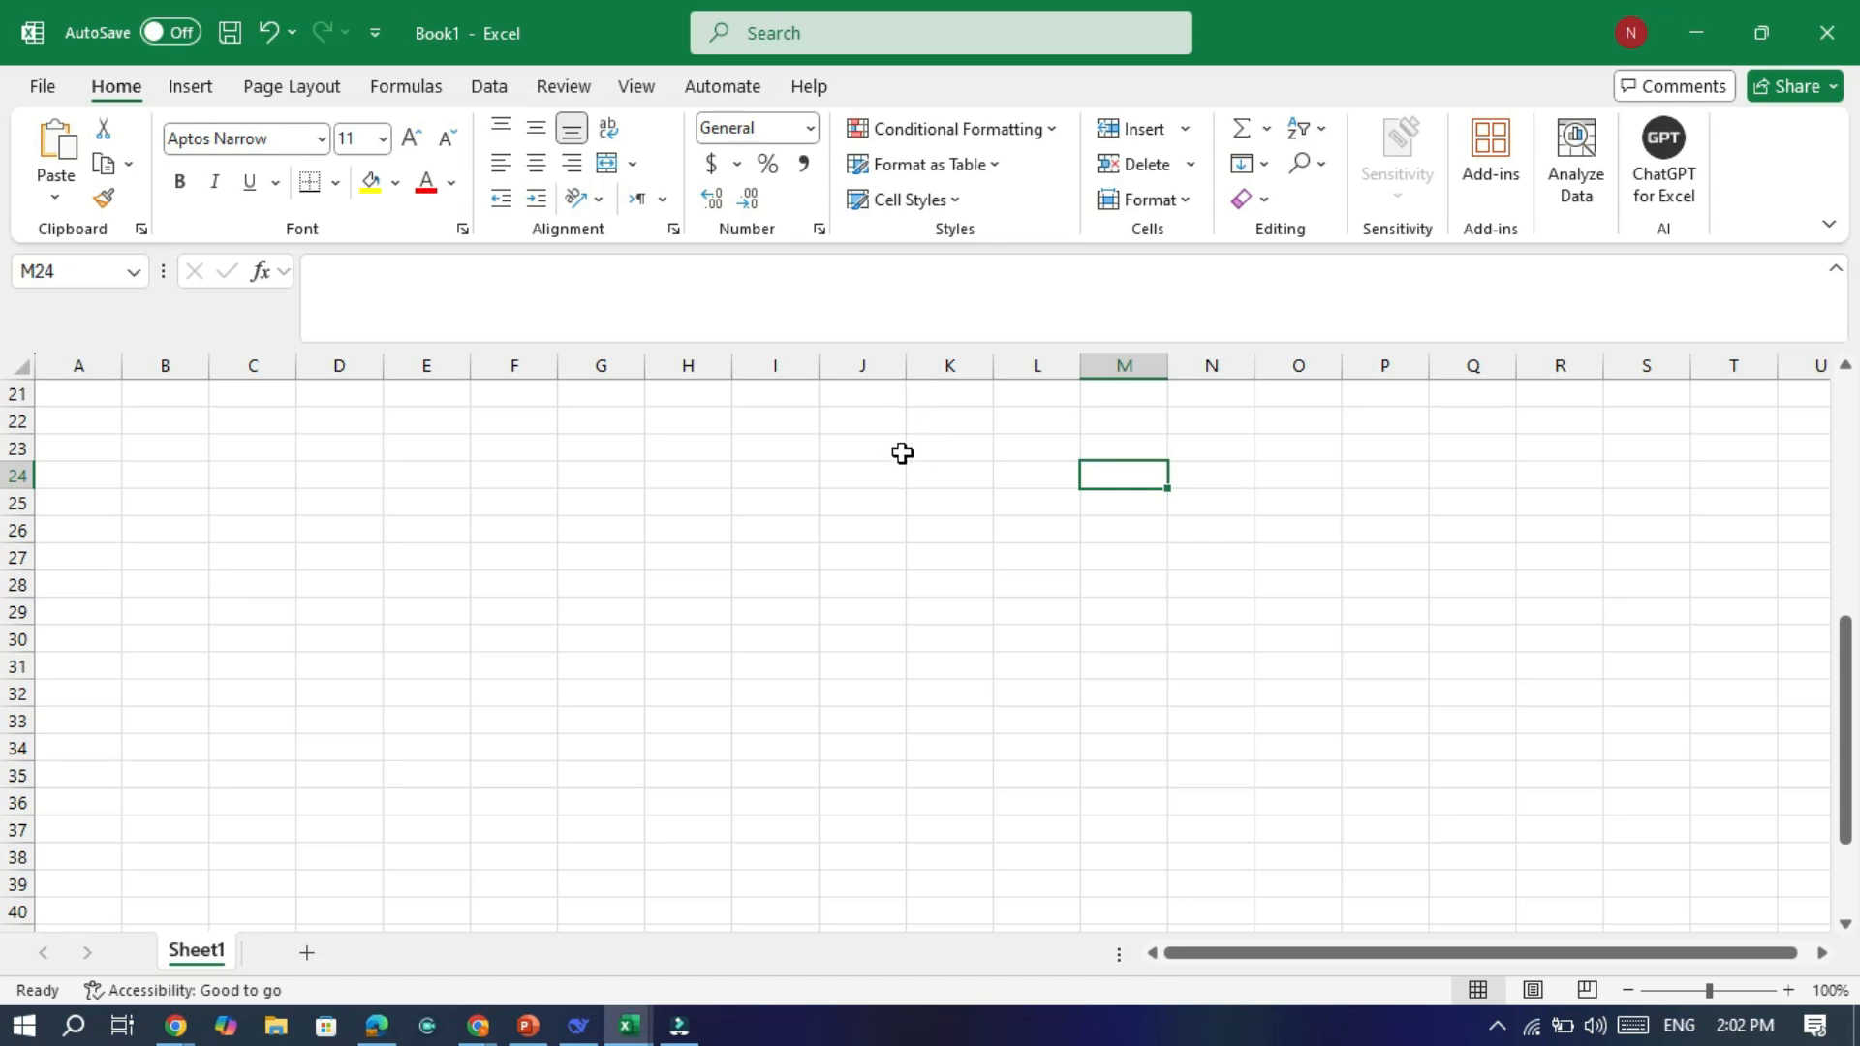
{"action": "mouse_move", "coordinate": [907, 456]}
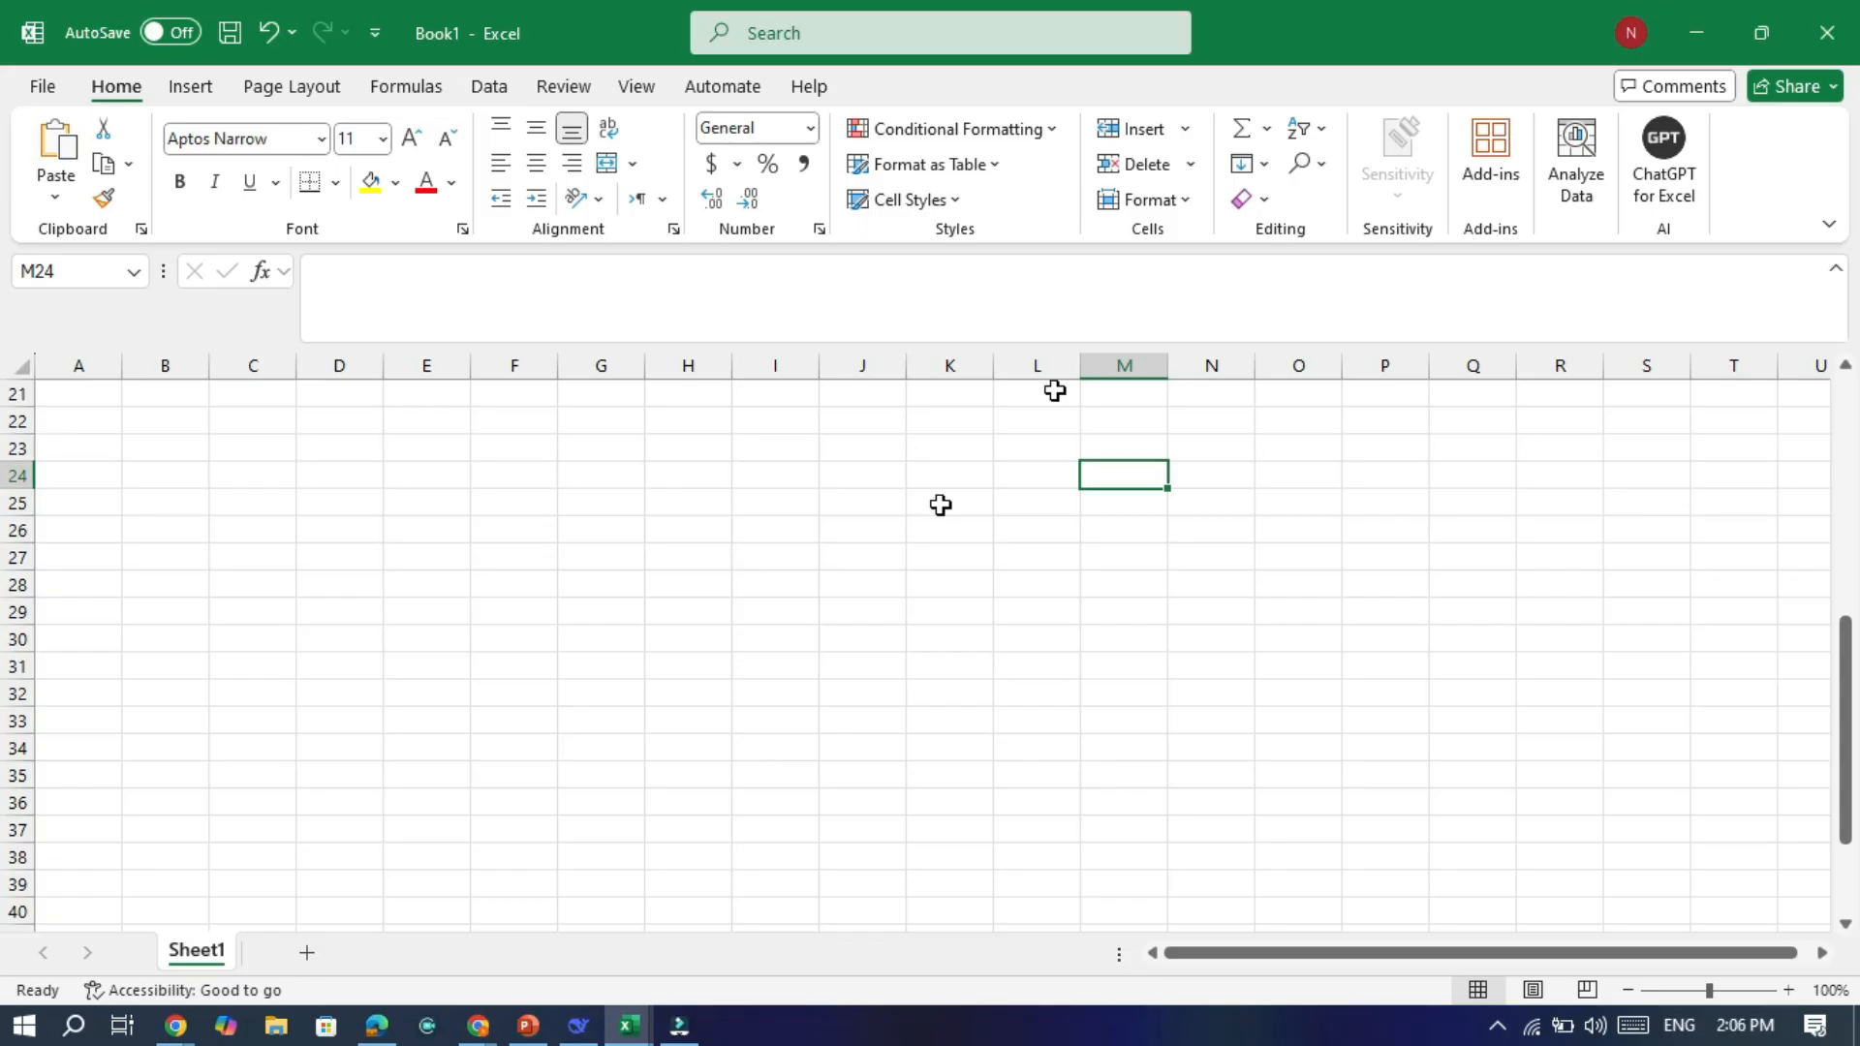
{"action": "mouse_move", "coordinate": [628, 1025]}
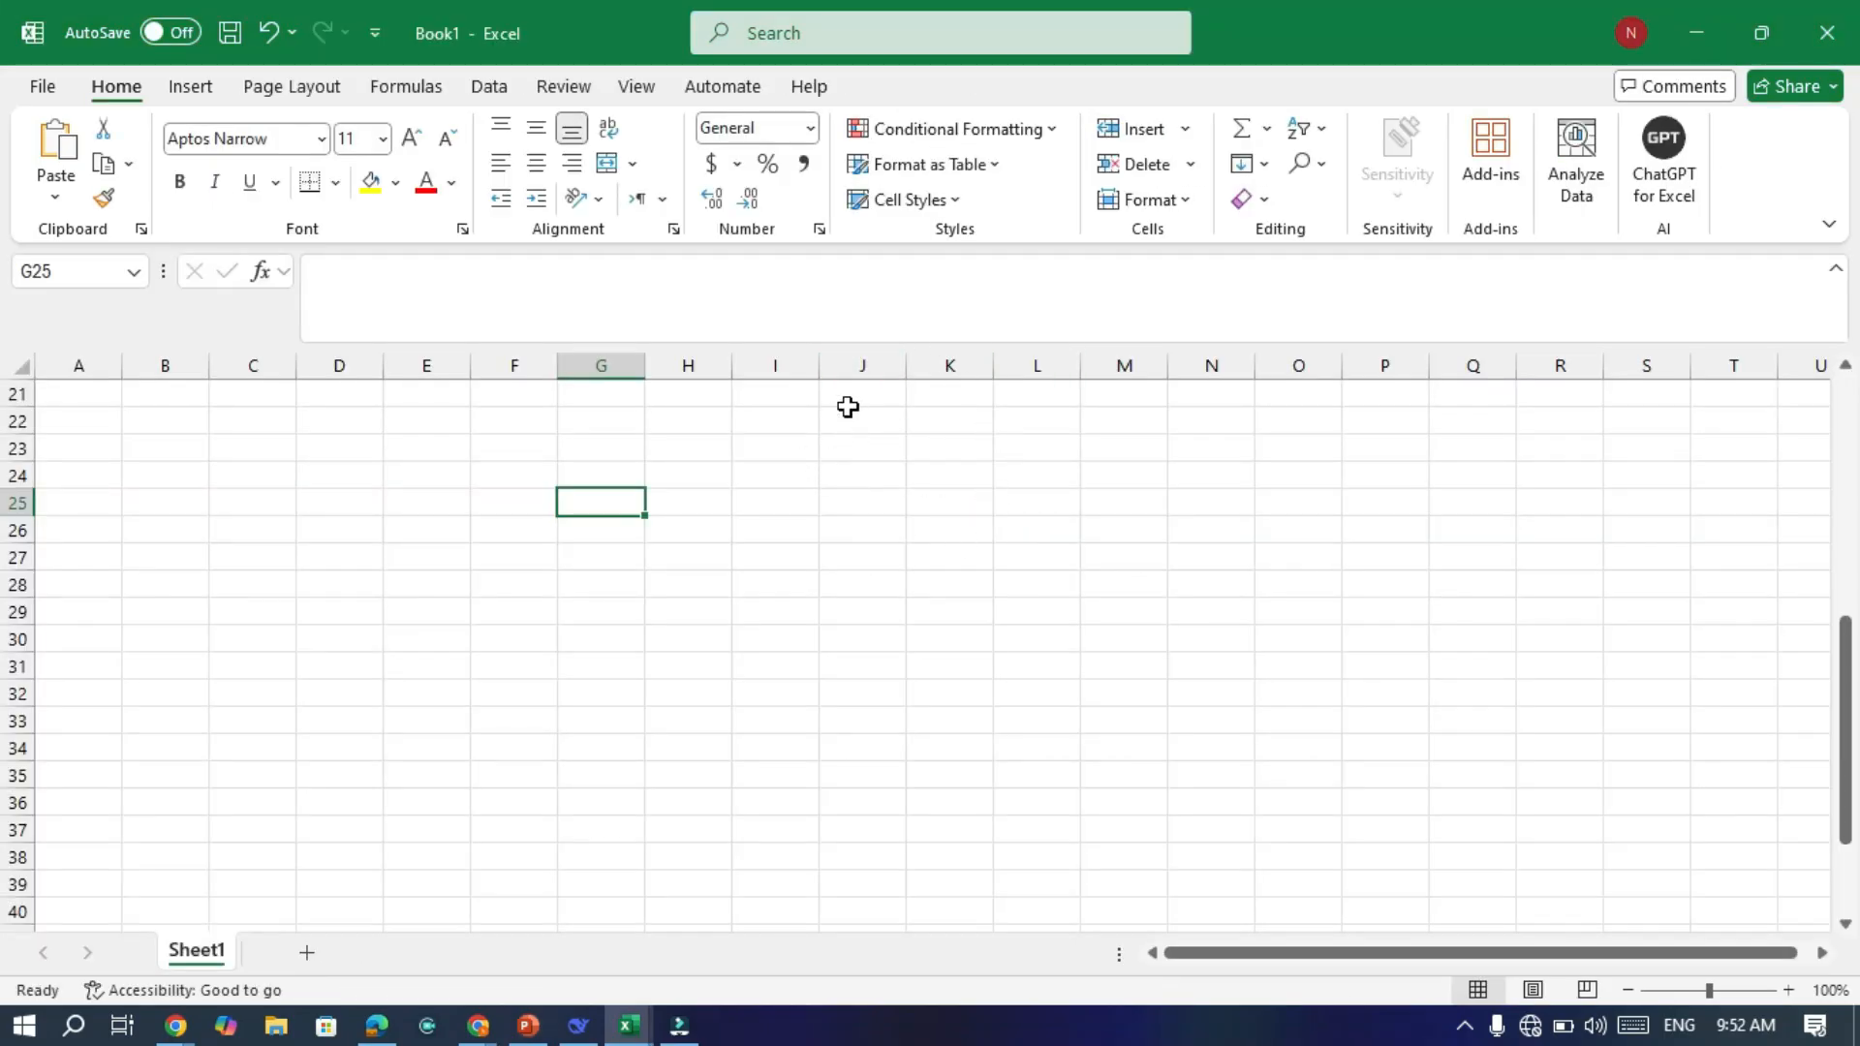
{"action": "mouse_move", "coordinate": [958, 412]}
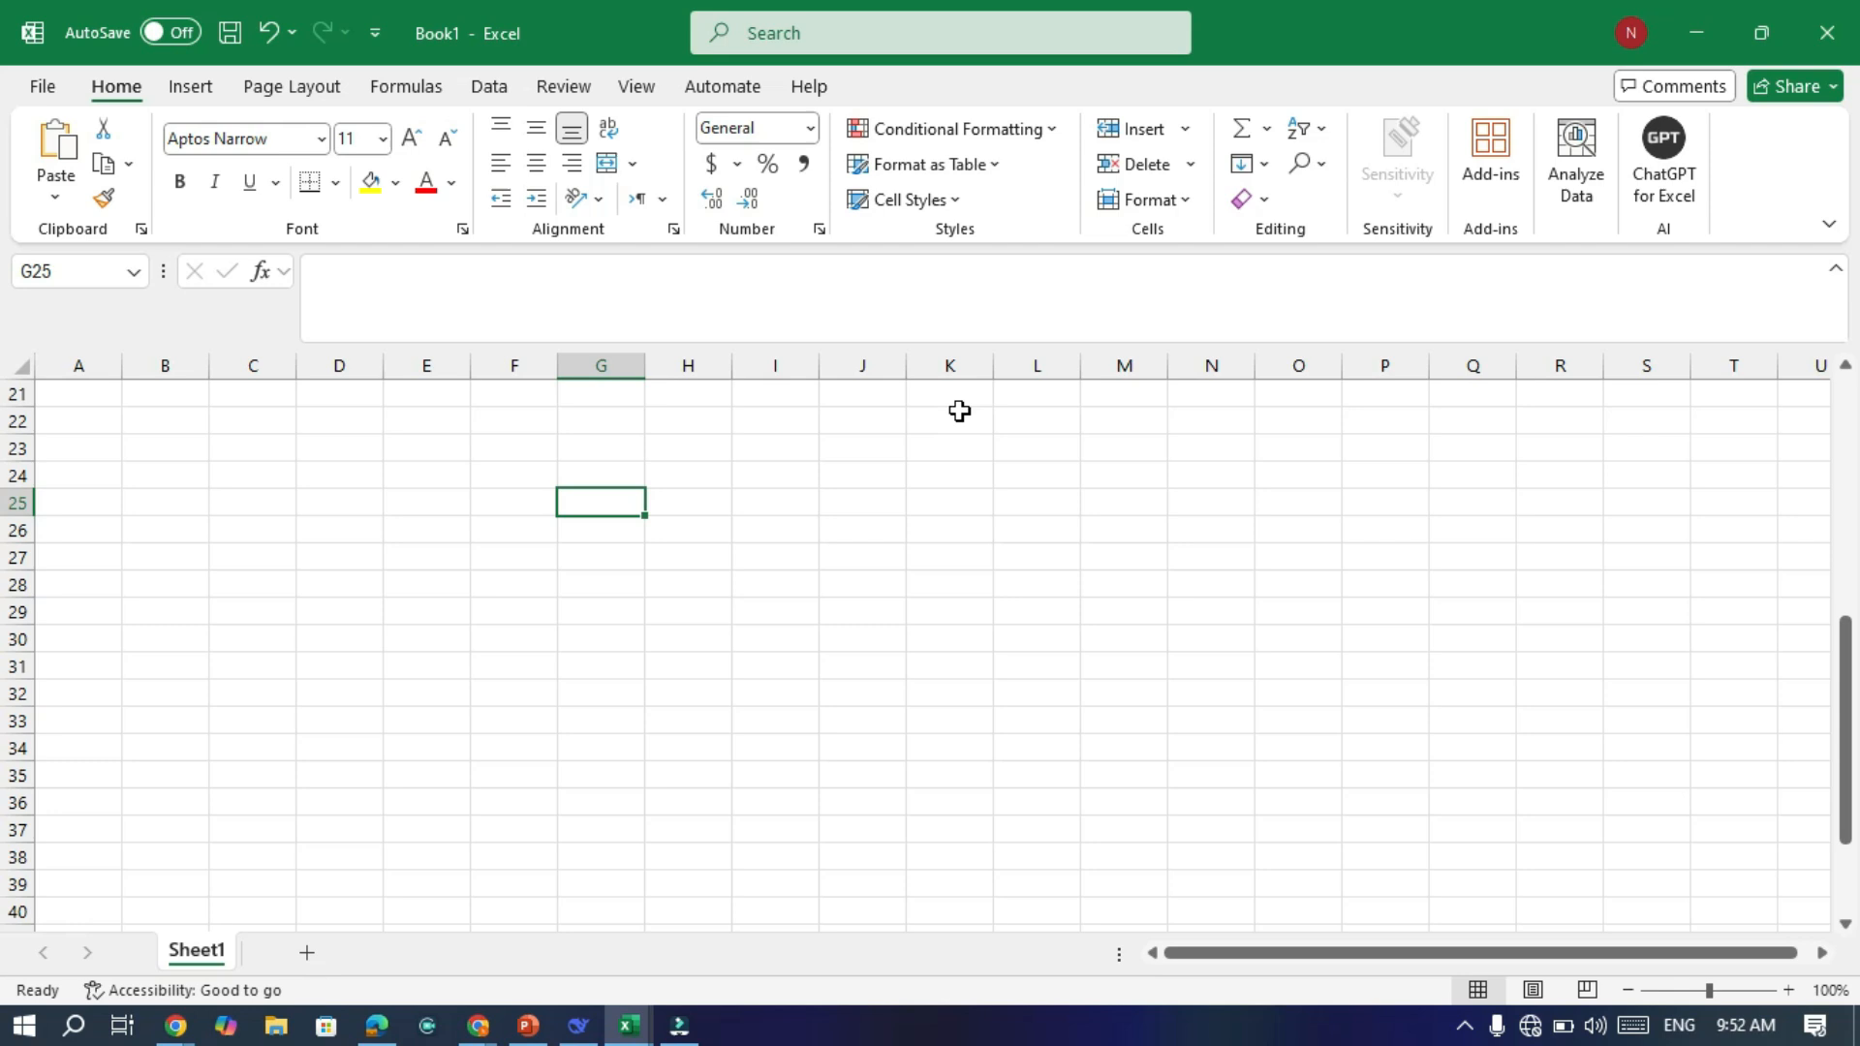
{"action": "mouse_move", "coordinate": [726, 553]}
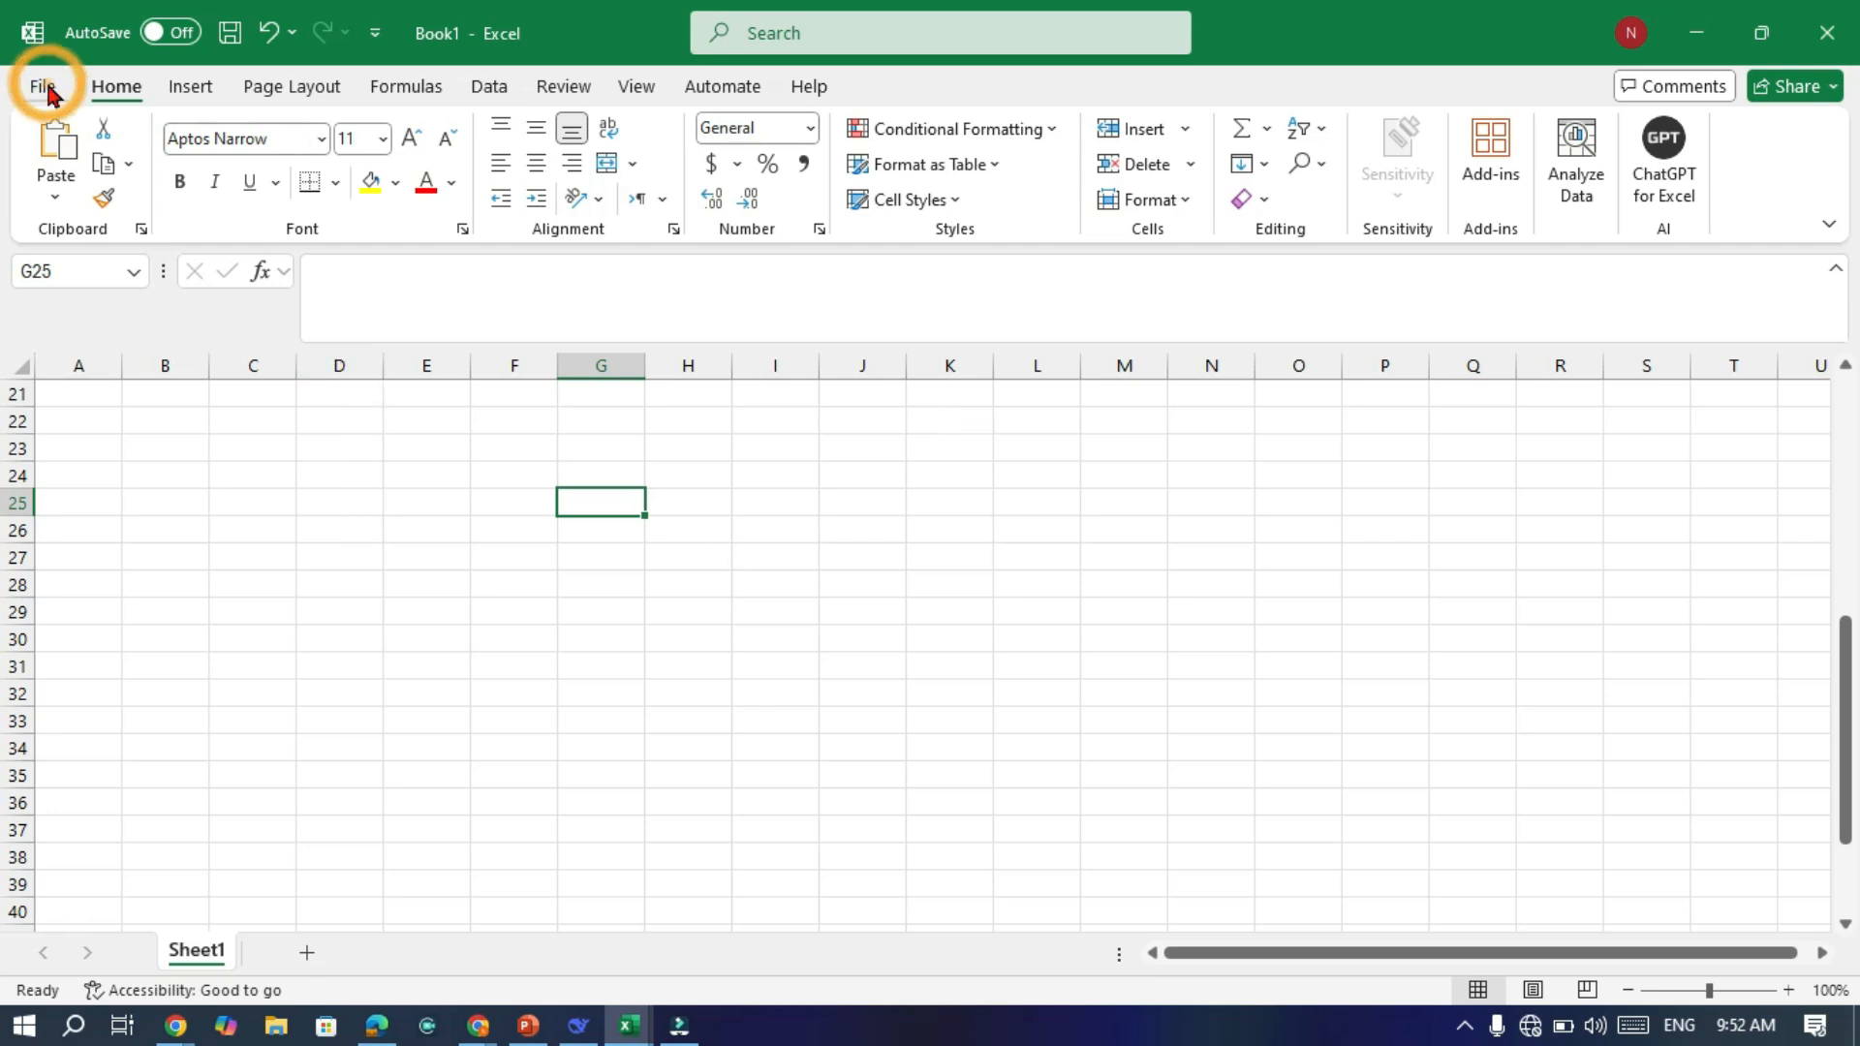
Go from the File backstage to the Account page with privacy options
{"action": "left_click", "coordinate": [45, 85]}
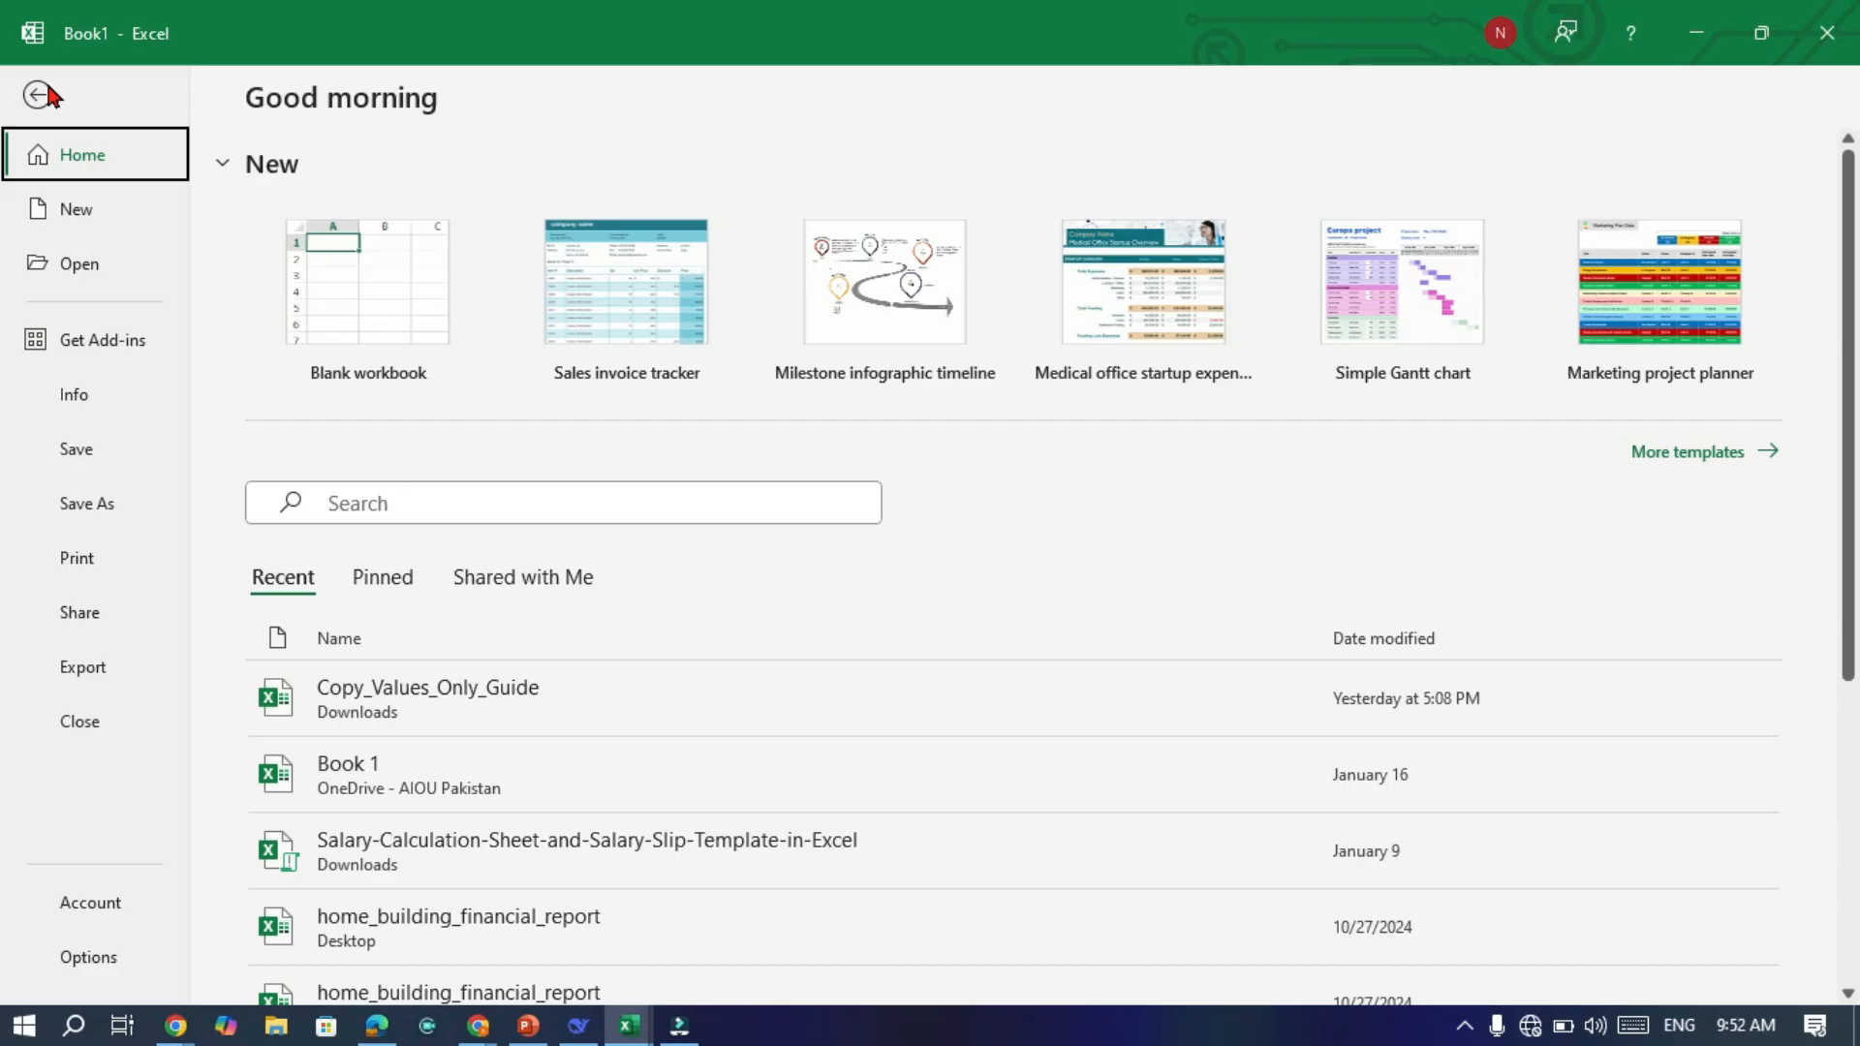
{"action": "mouse_move", "coordinate": [111, 741]}
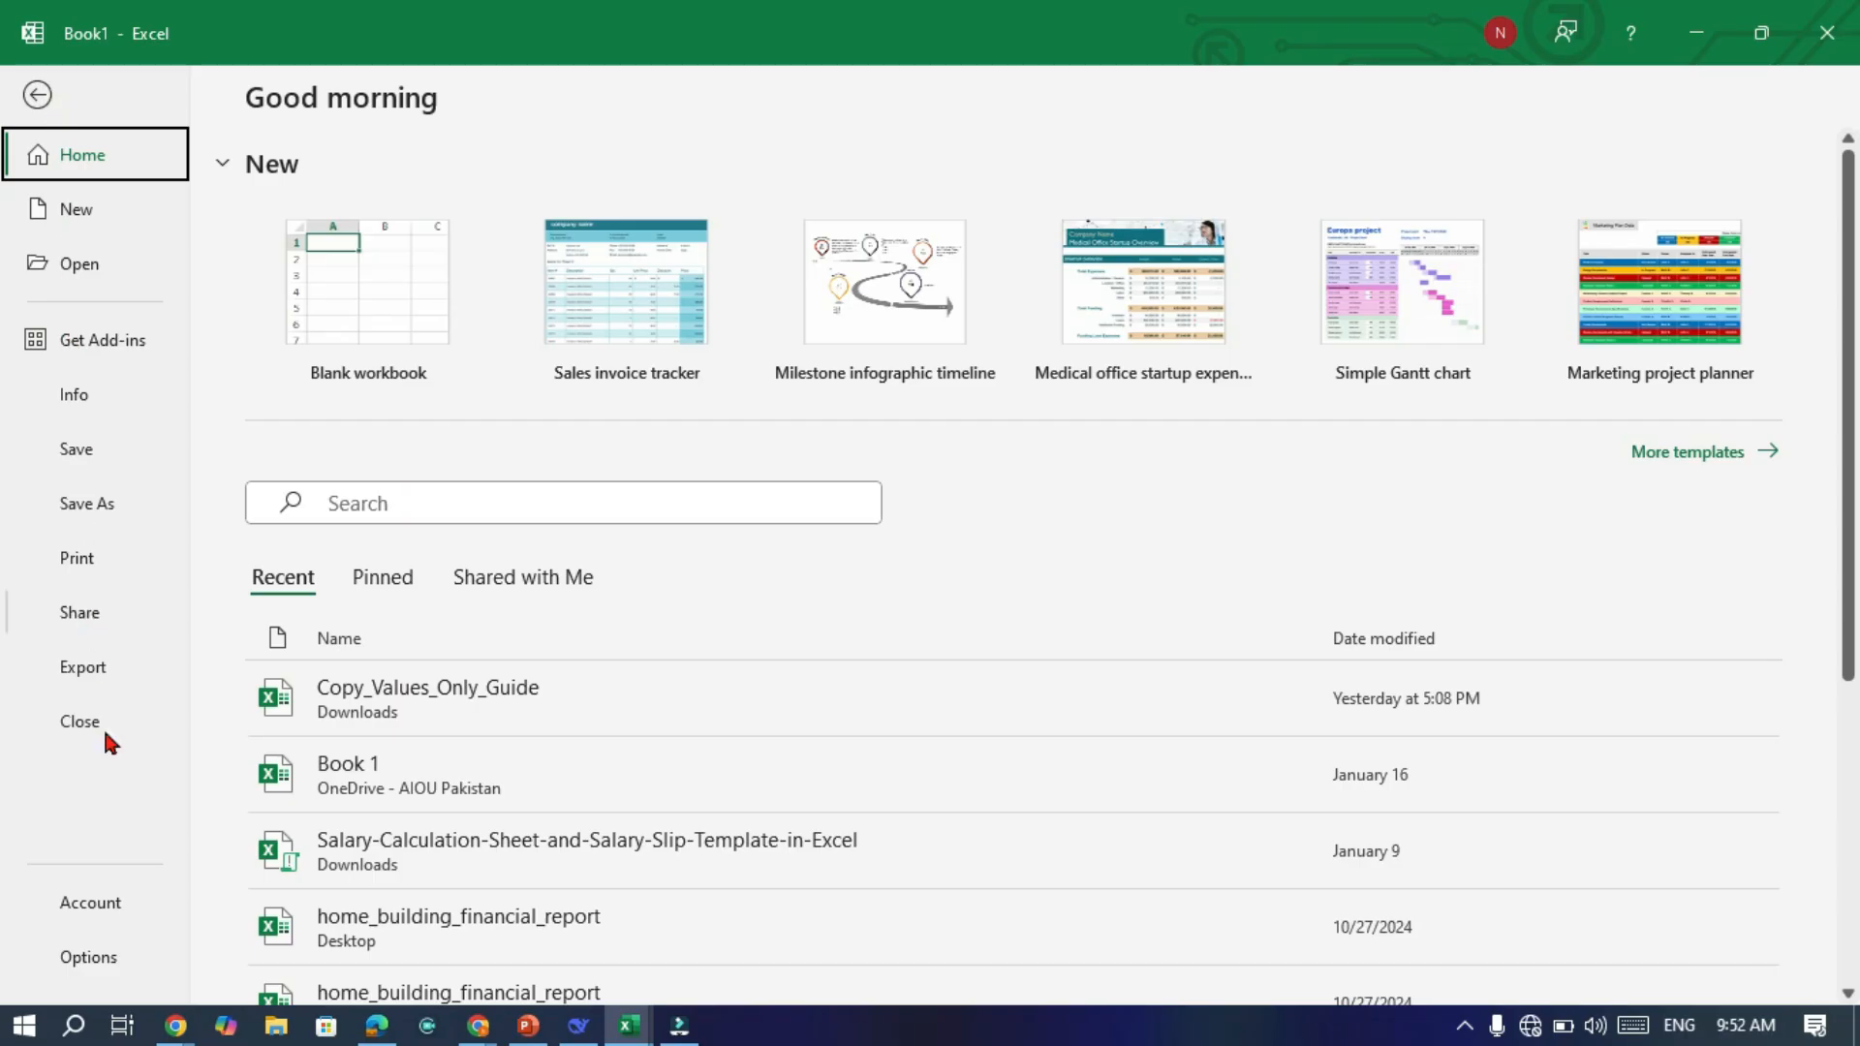
{"action": "mouse_move", "coordinate": [91, 911]}
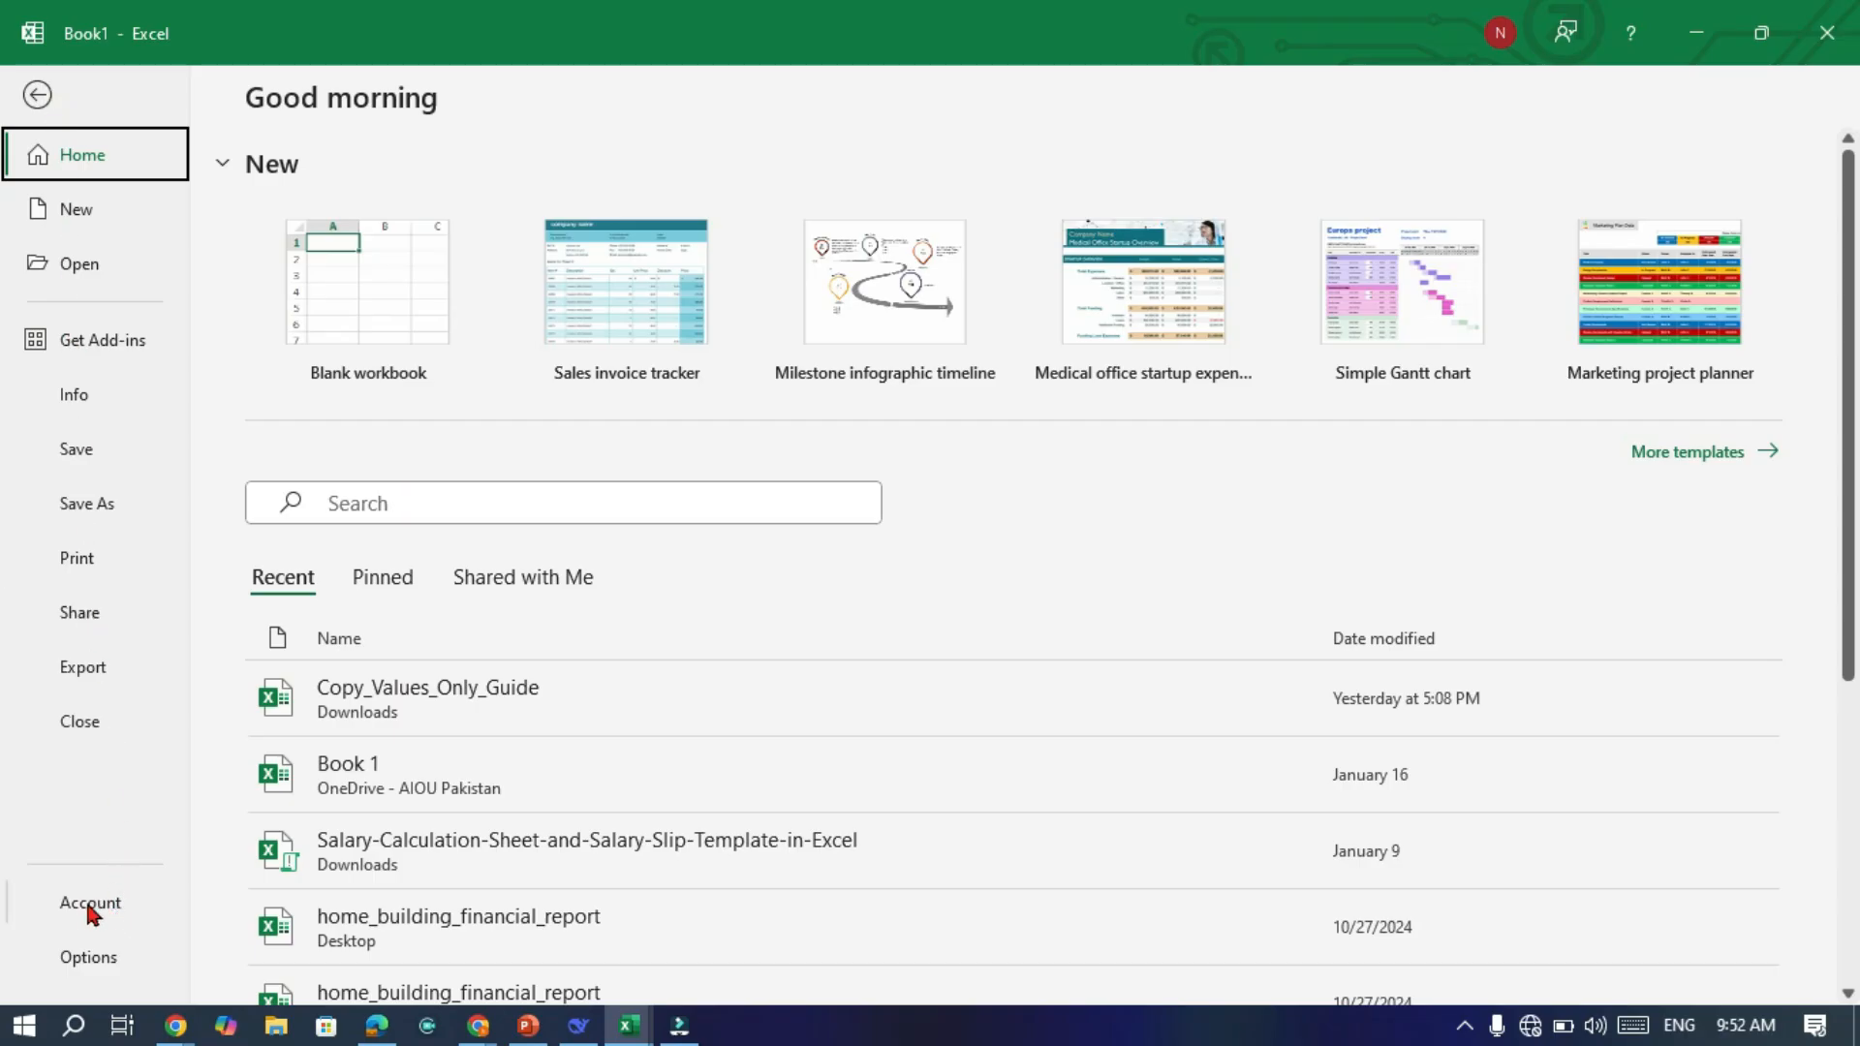
{"action": "left_click", "coordinate": [89, 902]}
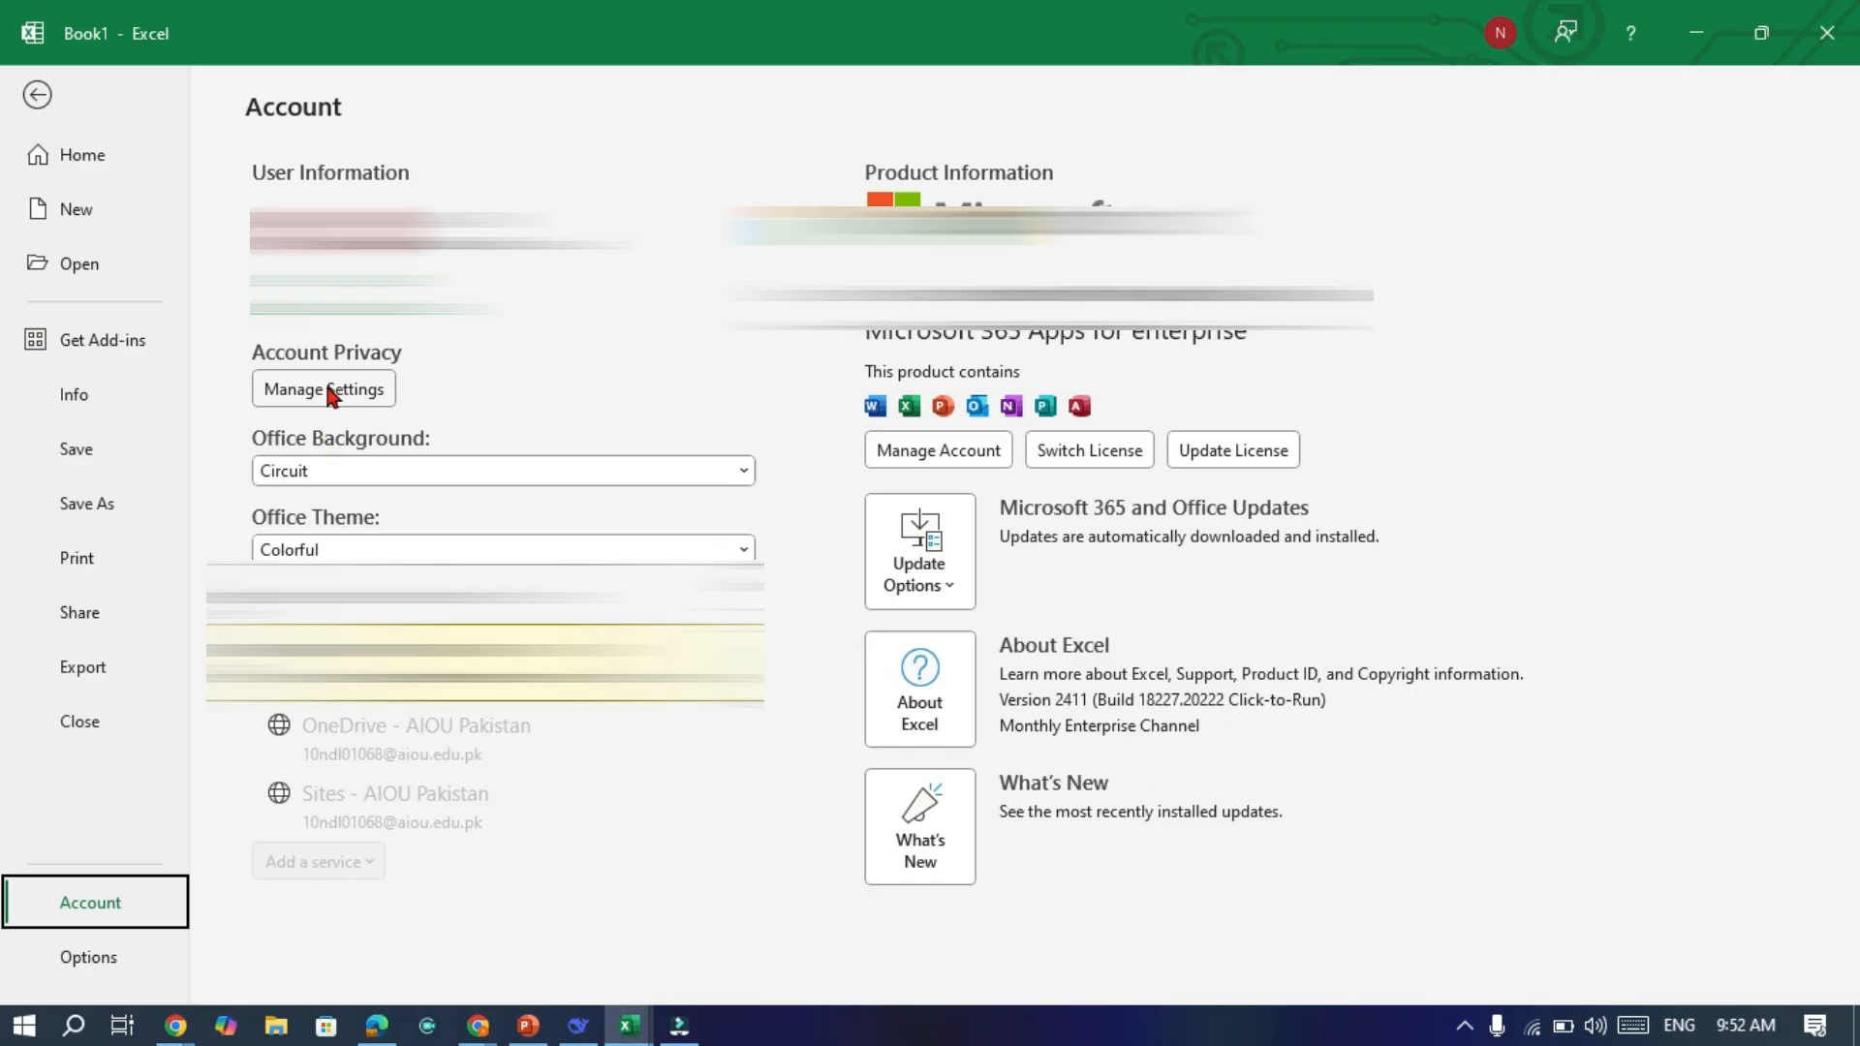
{"action": "mouse_move", "coordinate": [338, 401]}
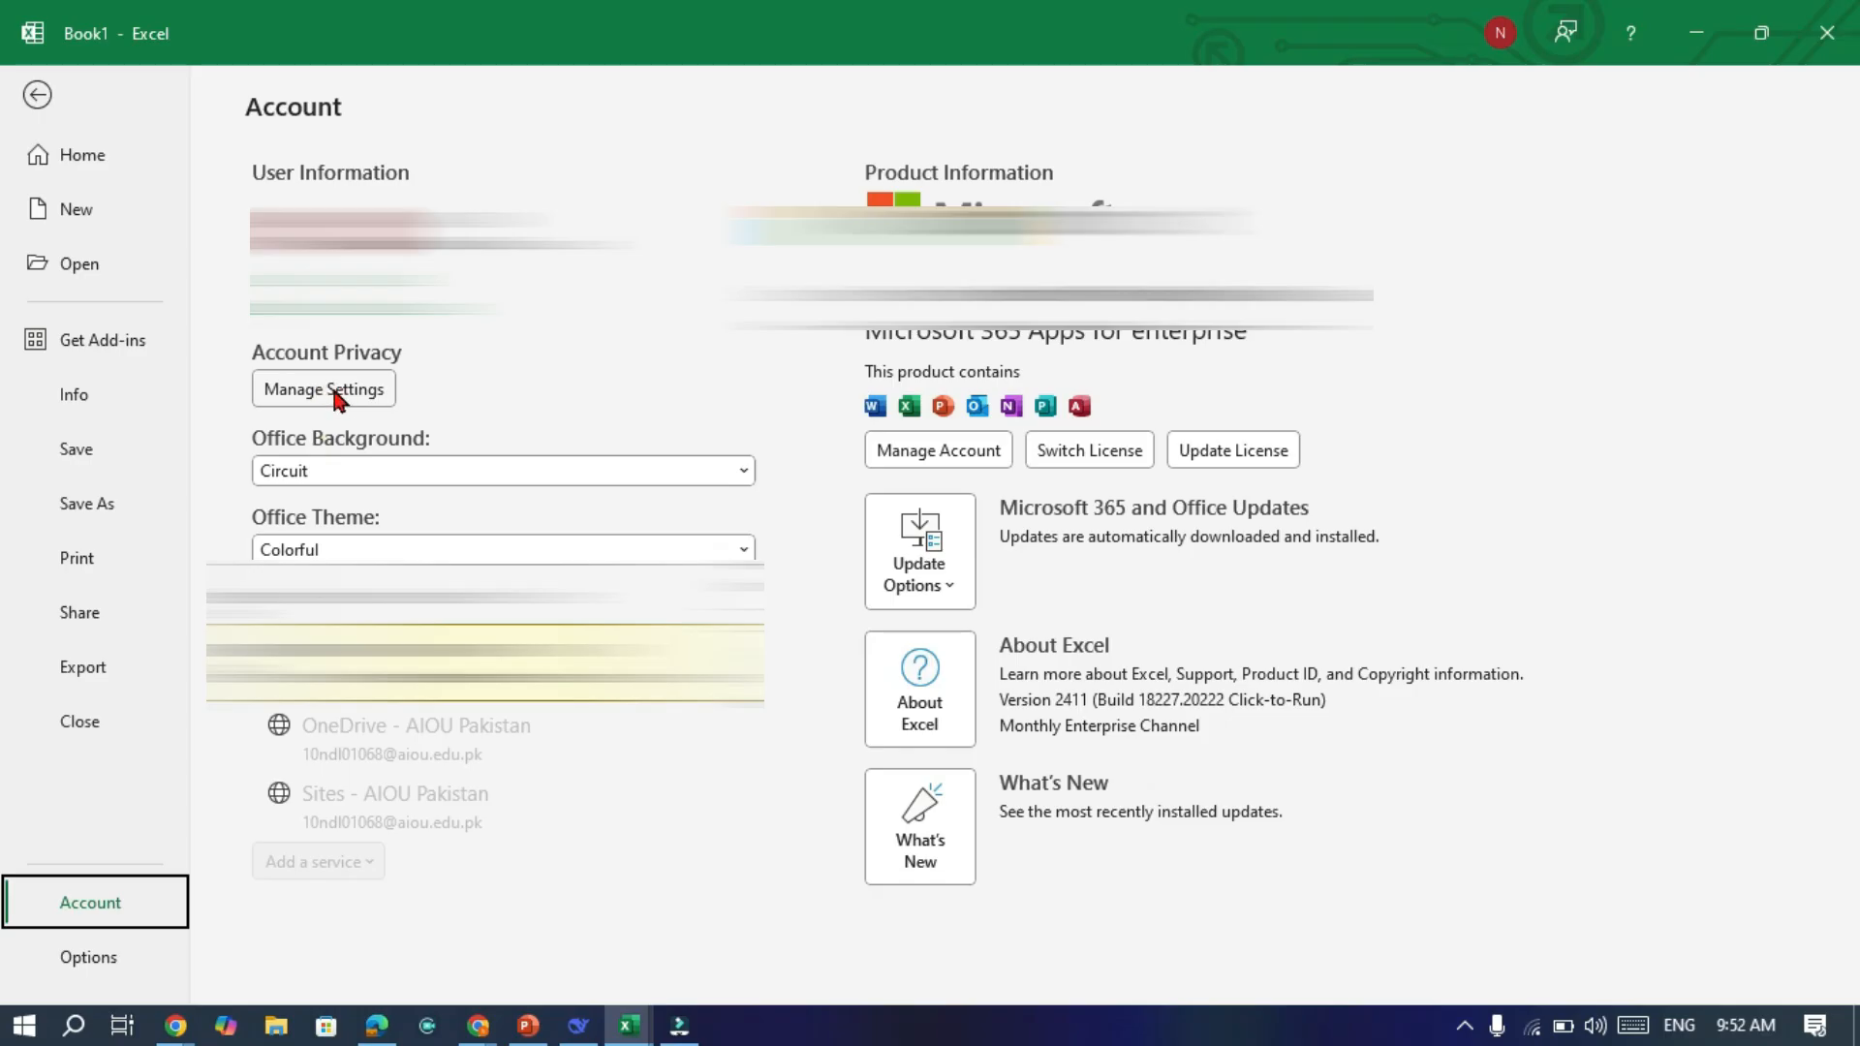
In Manage Settings, leave 'Turn on optional connected experiences' unchecked
{"action": "left_click", "coordinate": [322, 387]}
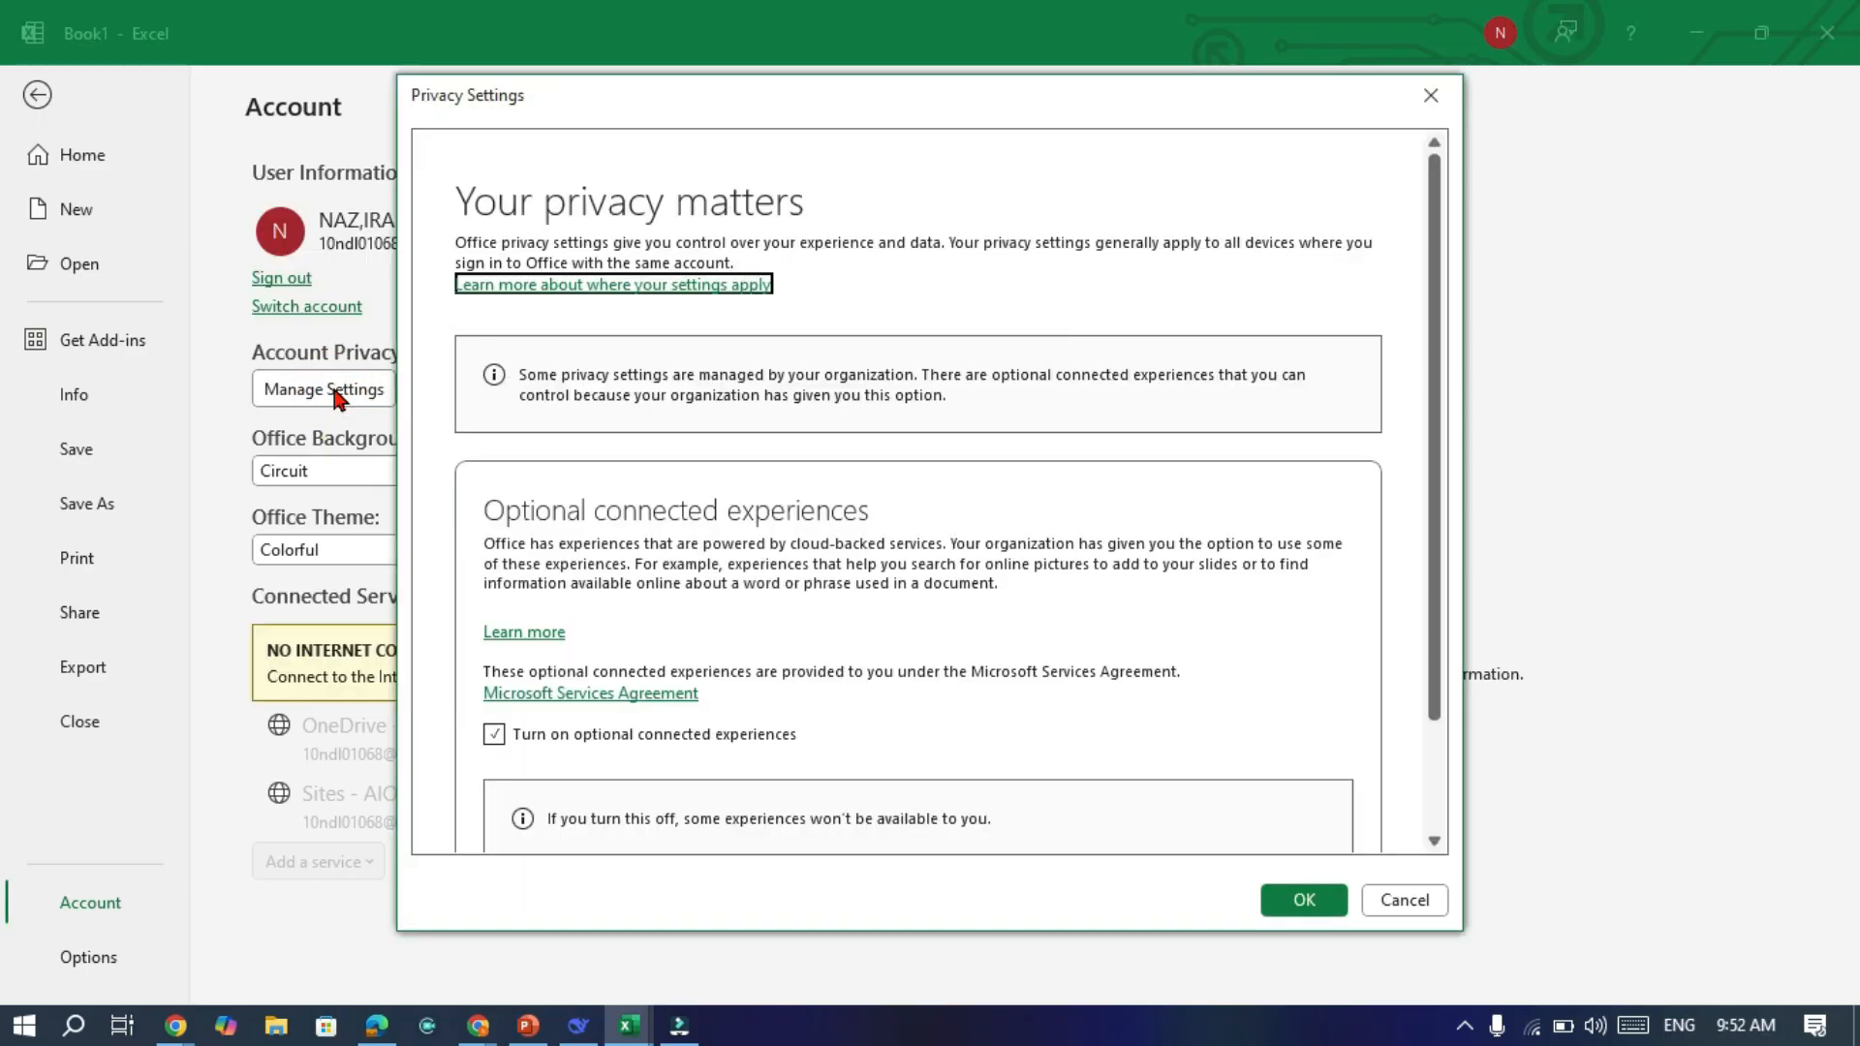
{"action": "mouse_move", "coordinate": [522, 316]}
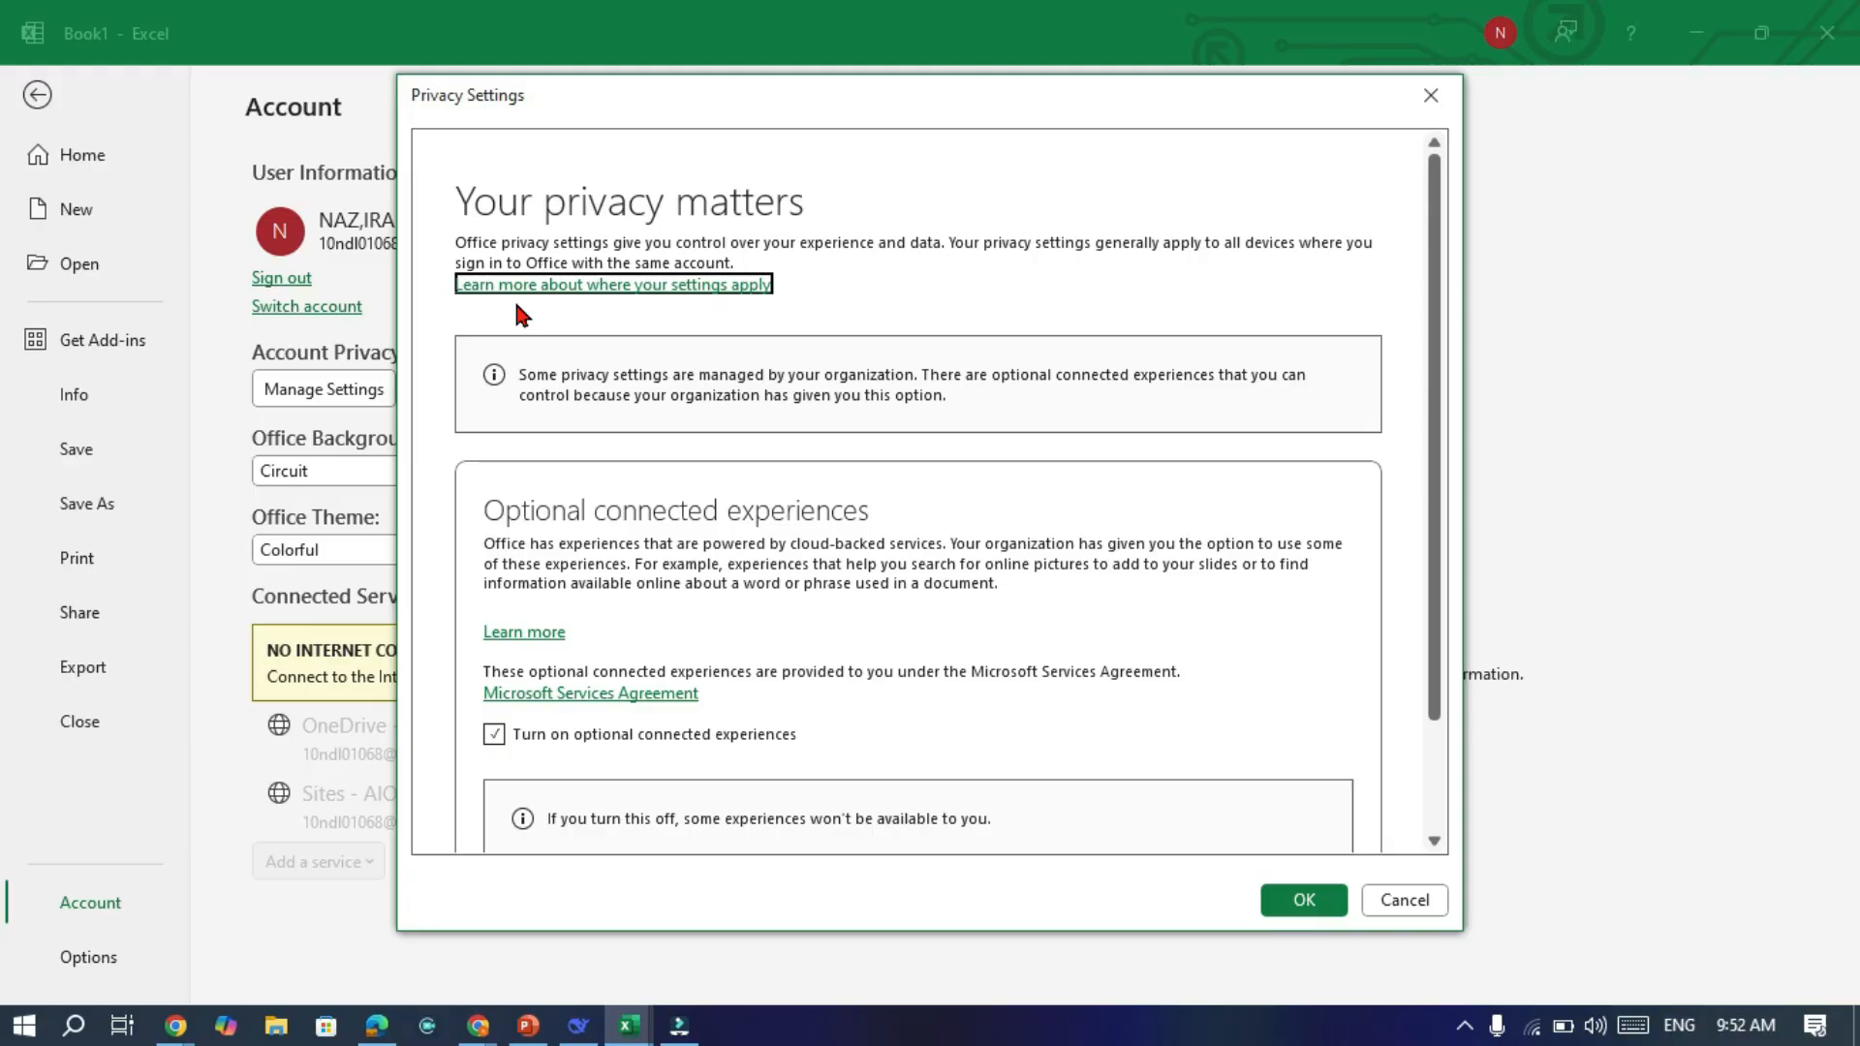
{"action": "mouse_move", "coordinate": [536, 605]}
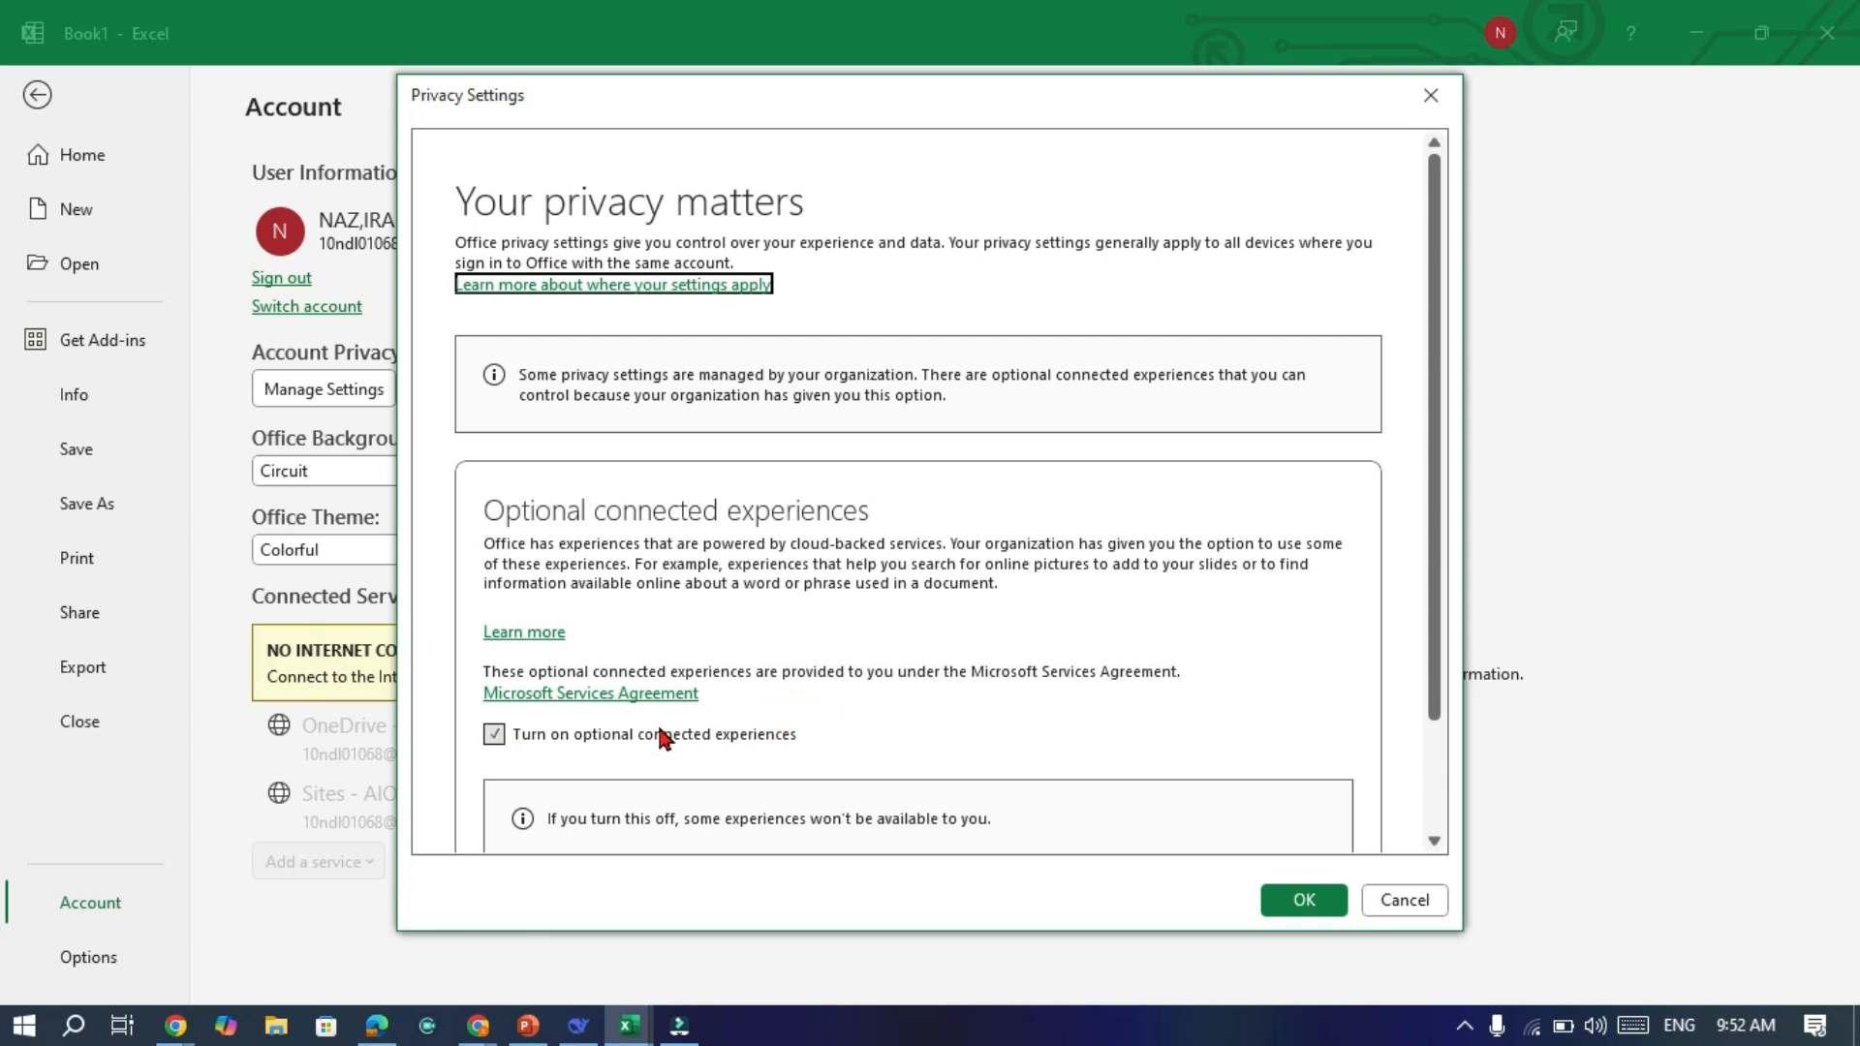
{"action": "left_click", "coordinate": [492, 733]}
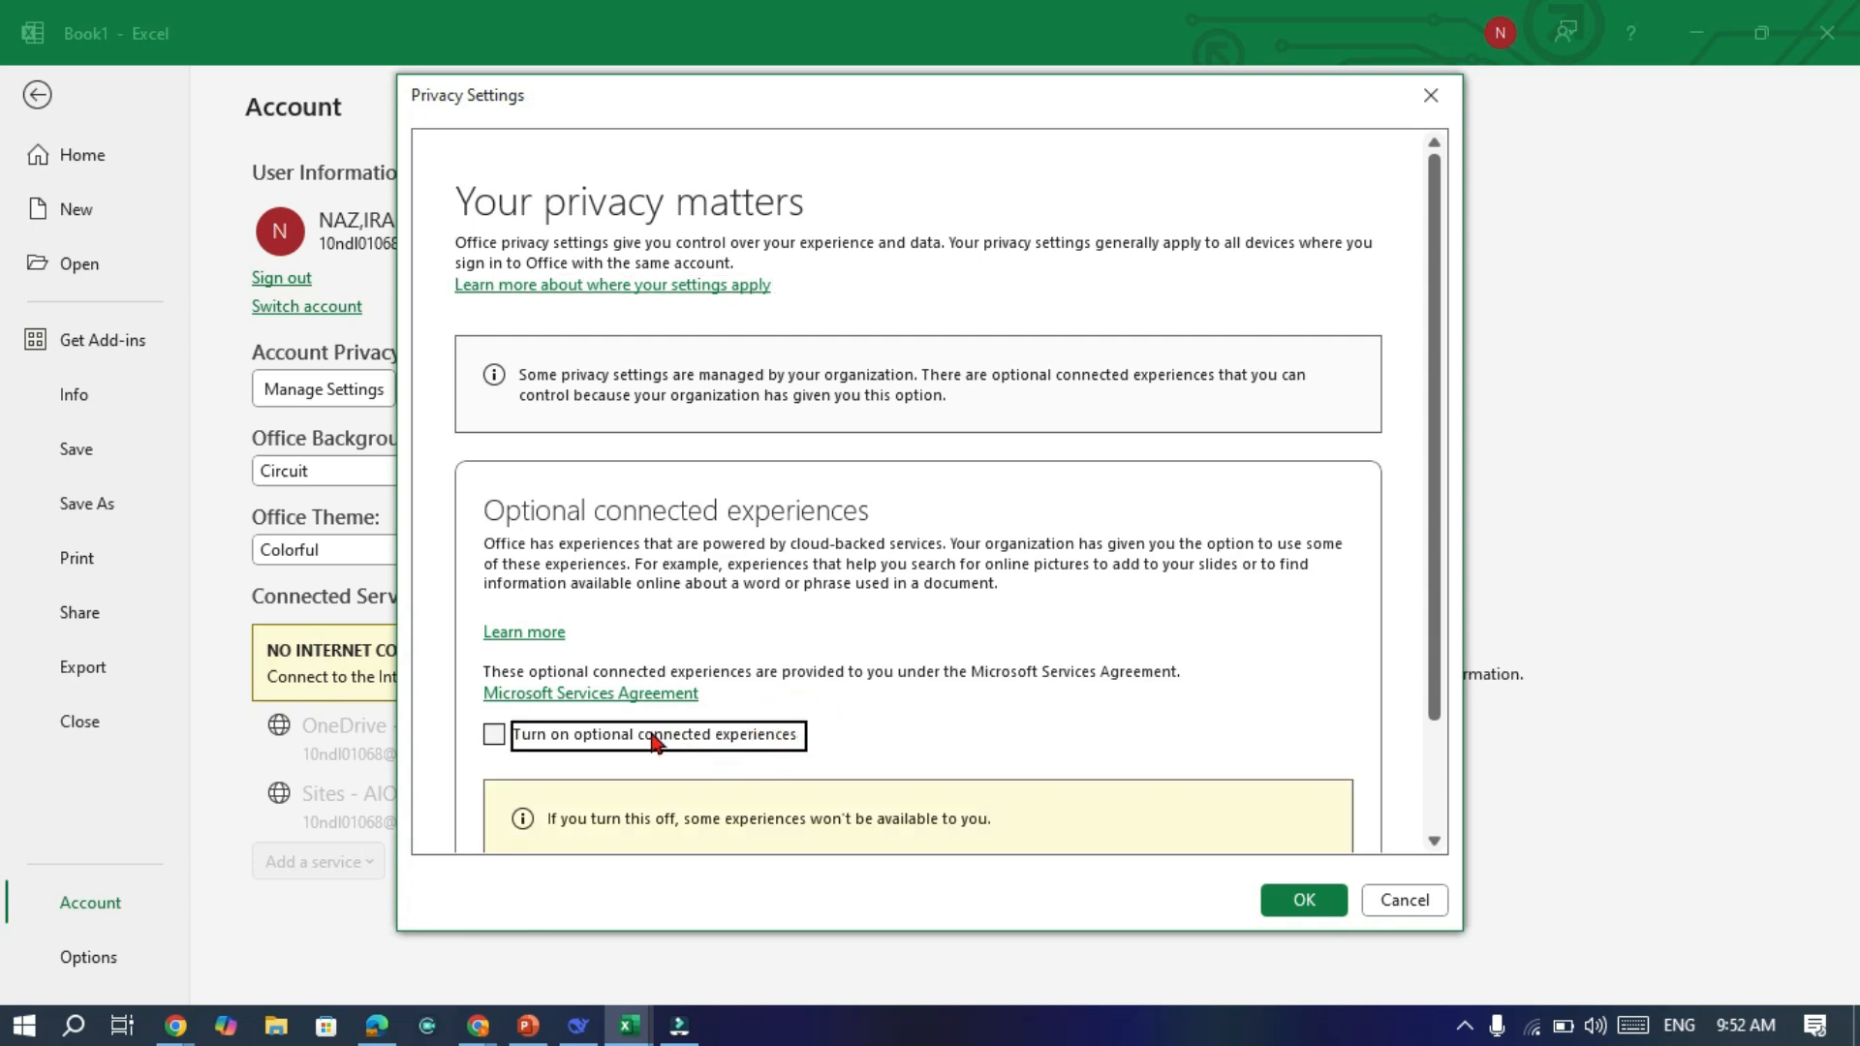
{"action": "left_click", "coordinate": [493, 733]}
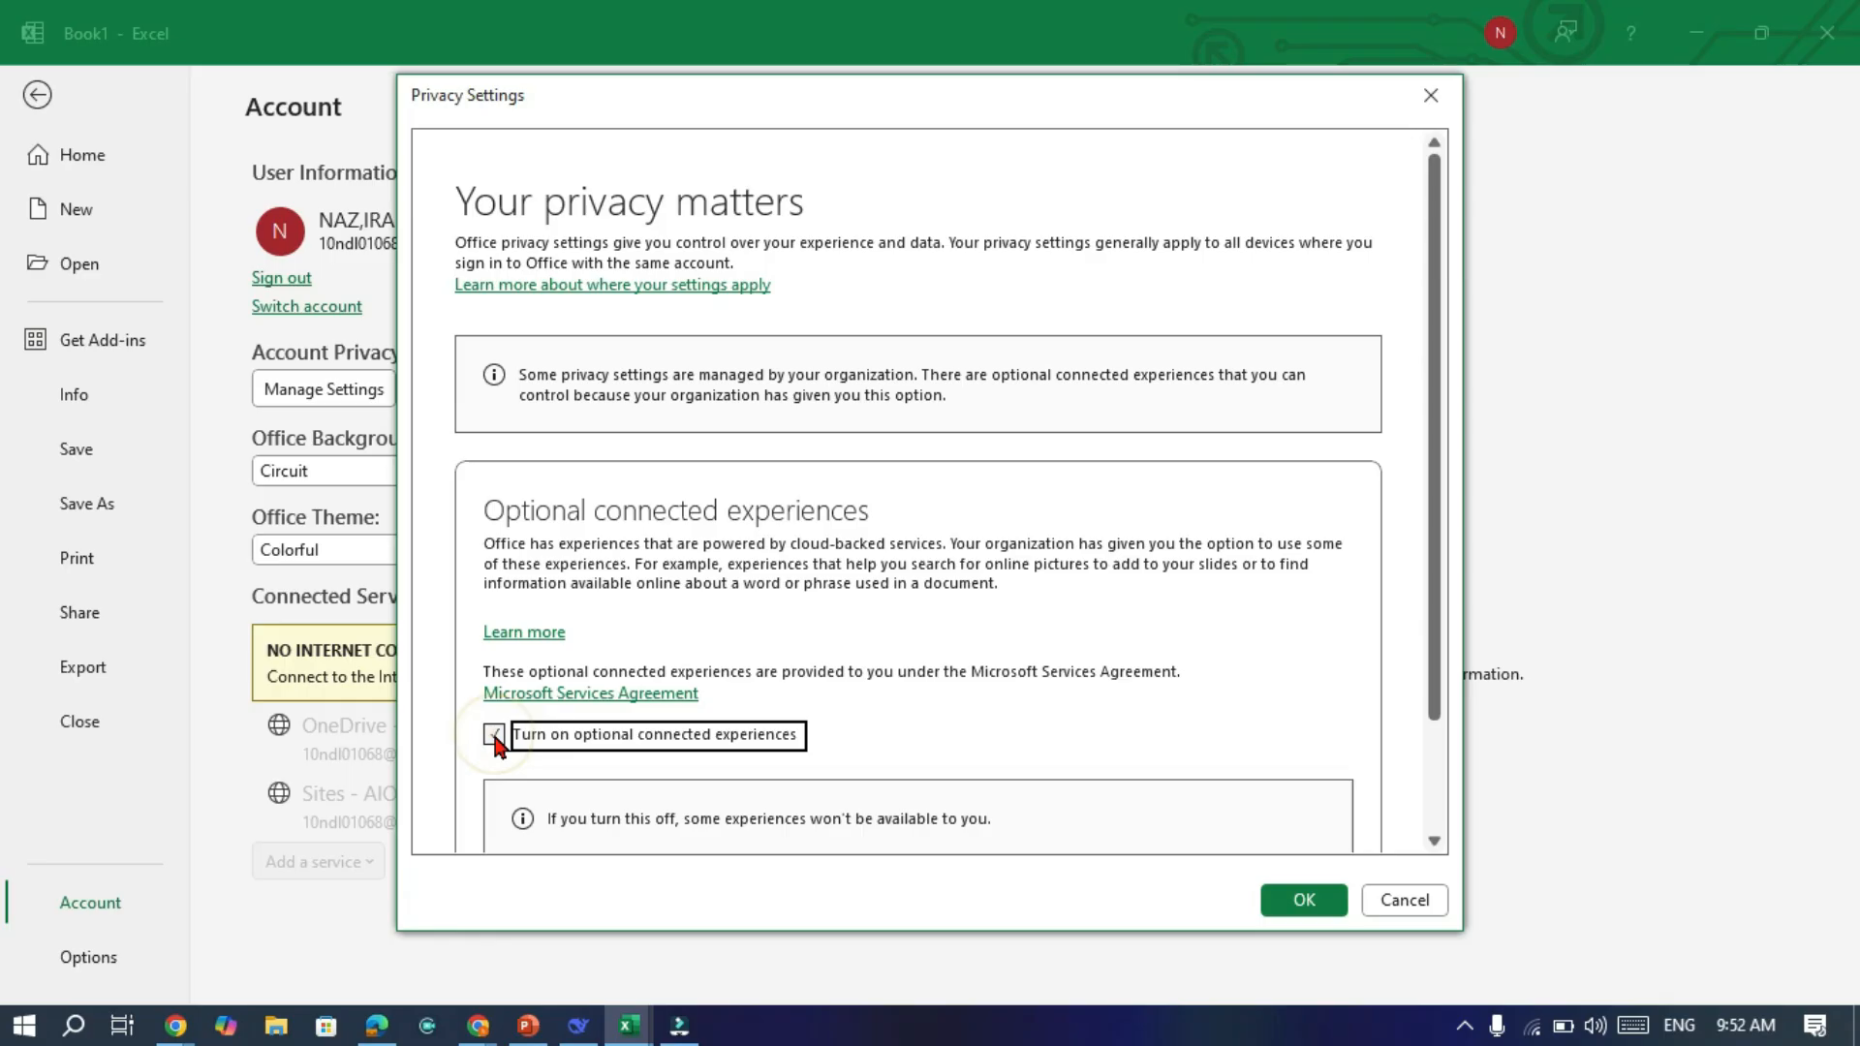
{"action": "left_click", "coordinate": [495, 734]}
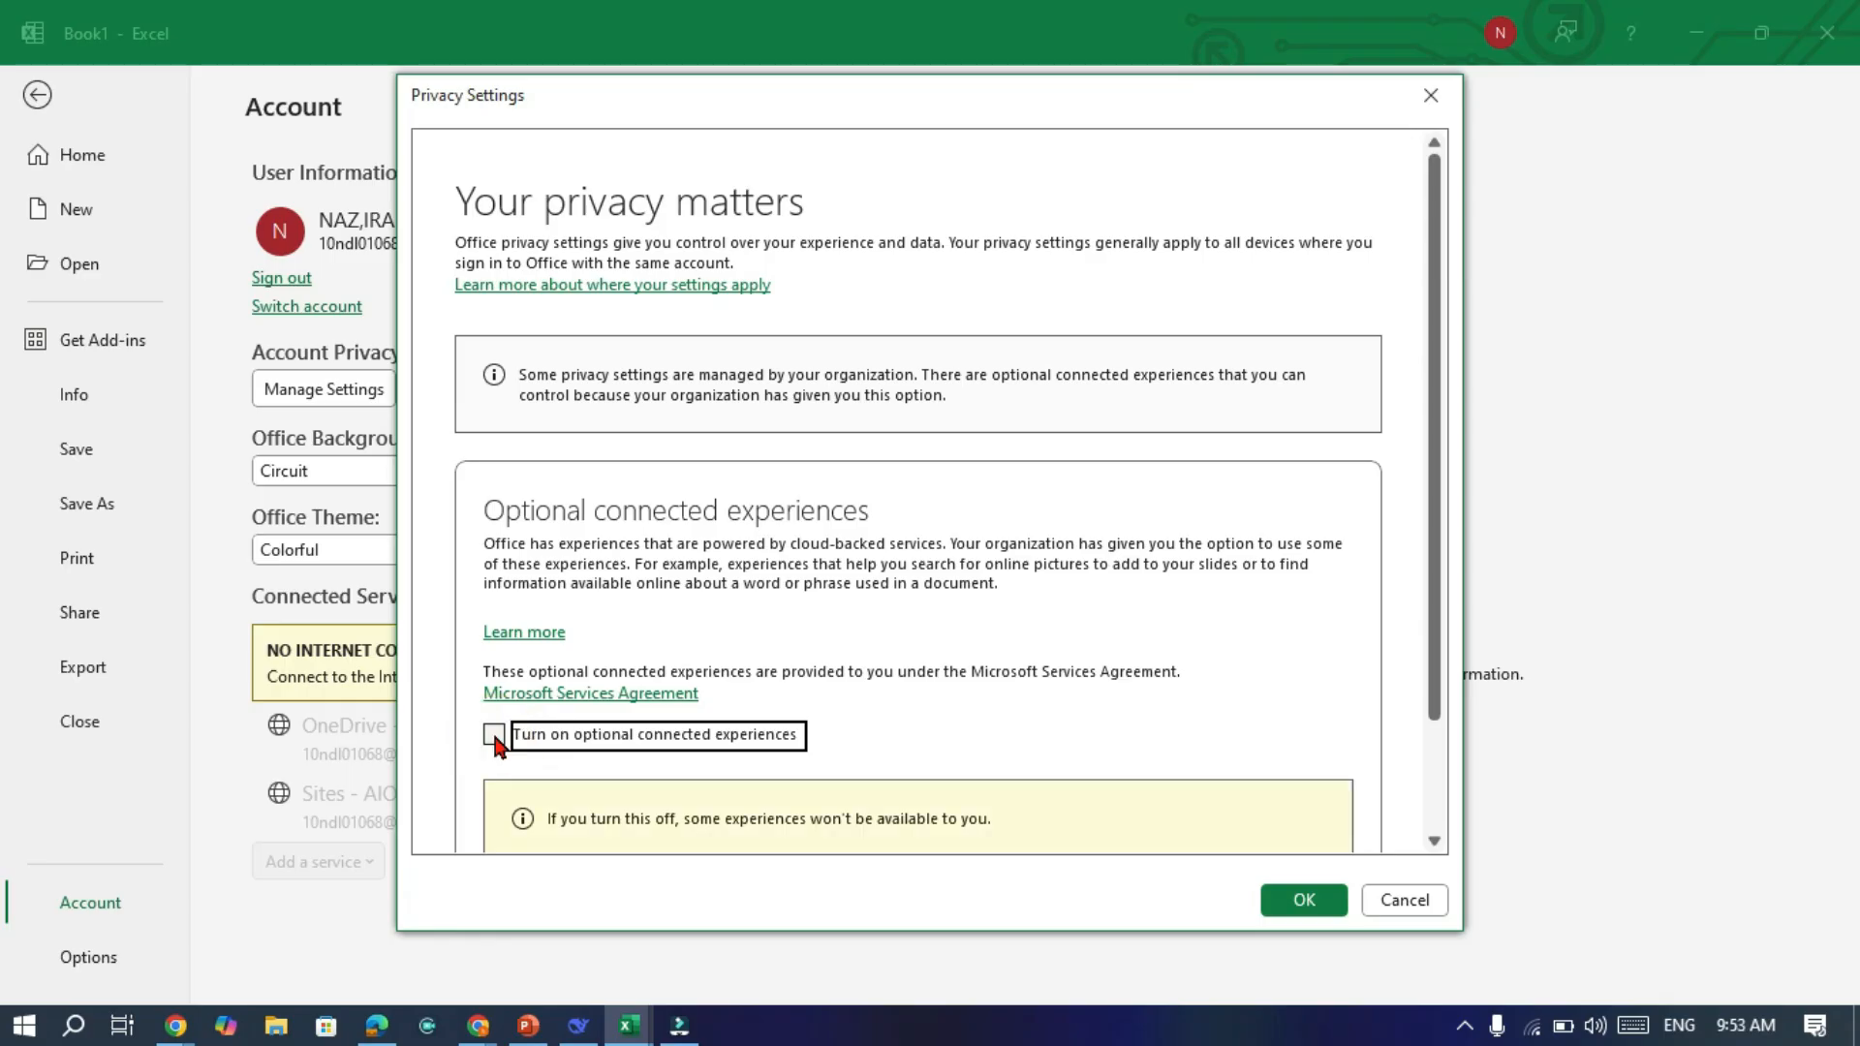
{"action": "mouse_move", "coordinate": [876, 522]}
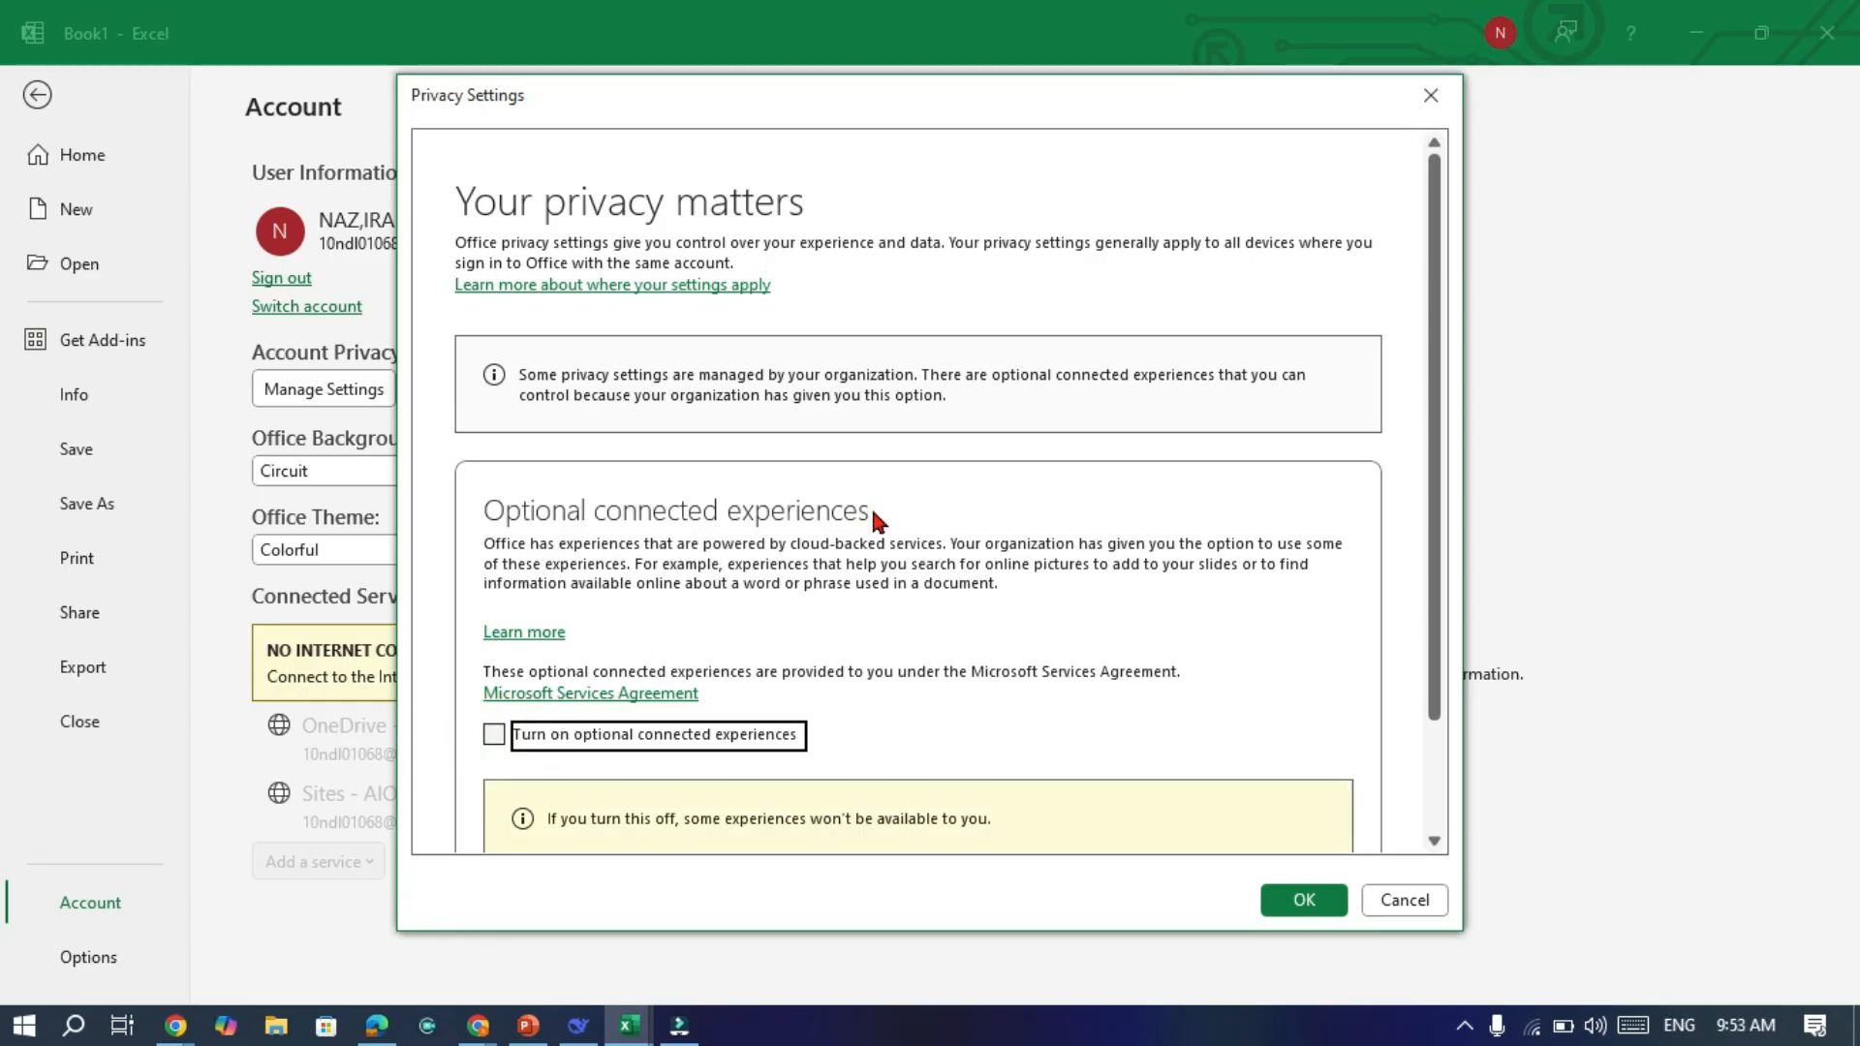
{"action": "mouse_move", "coordinate": [504, 540]}
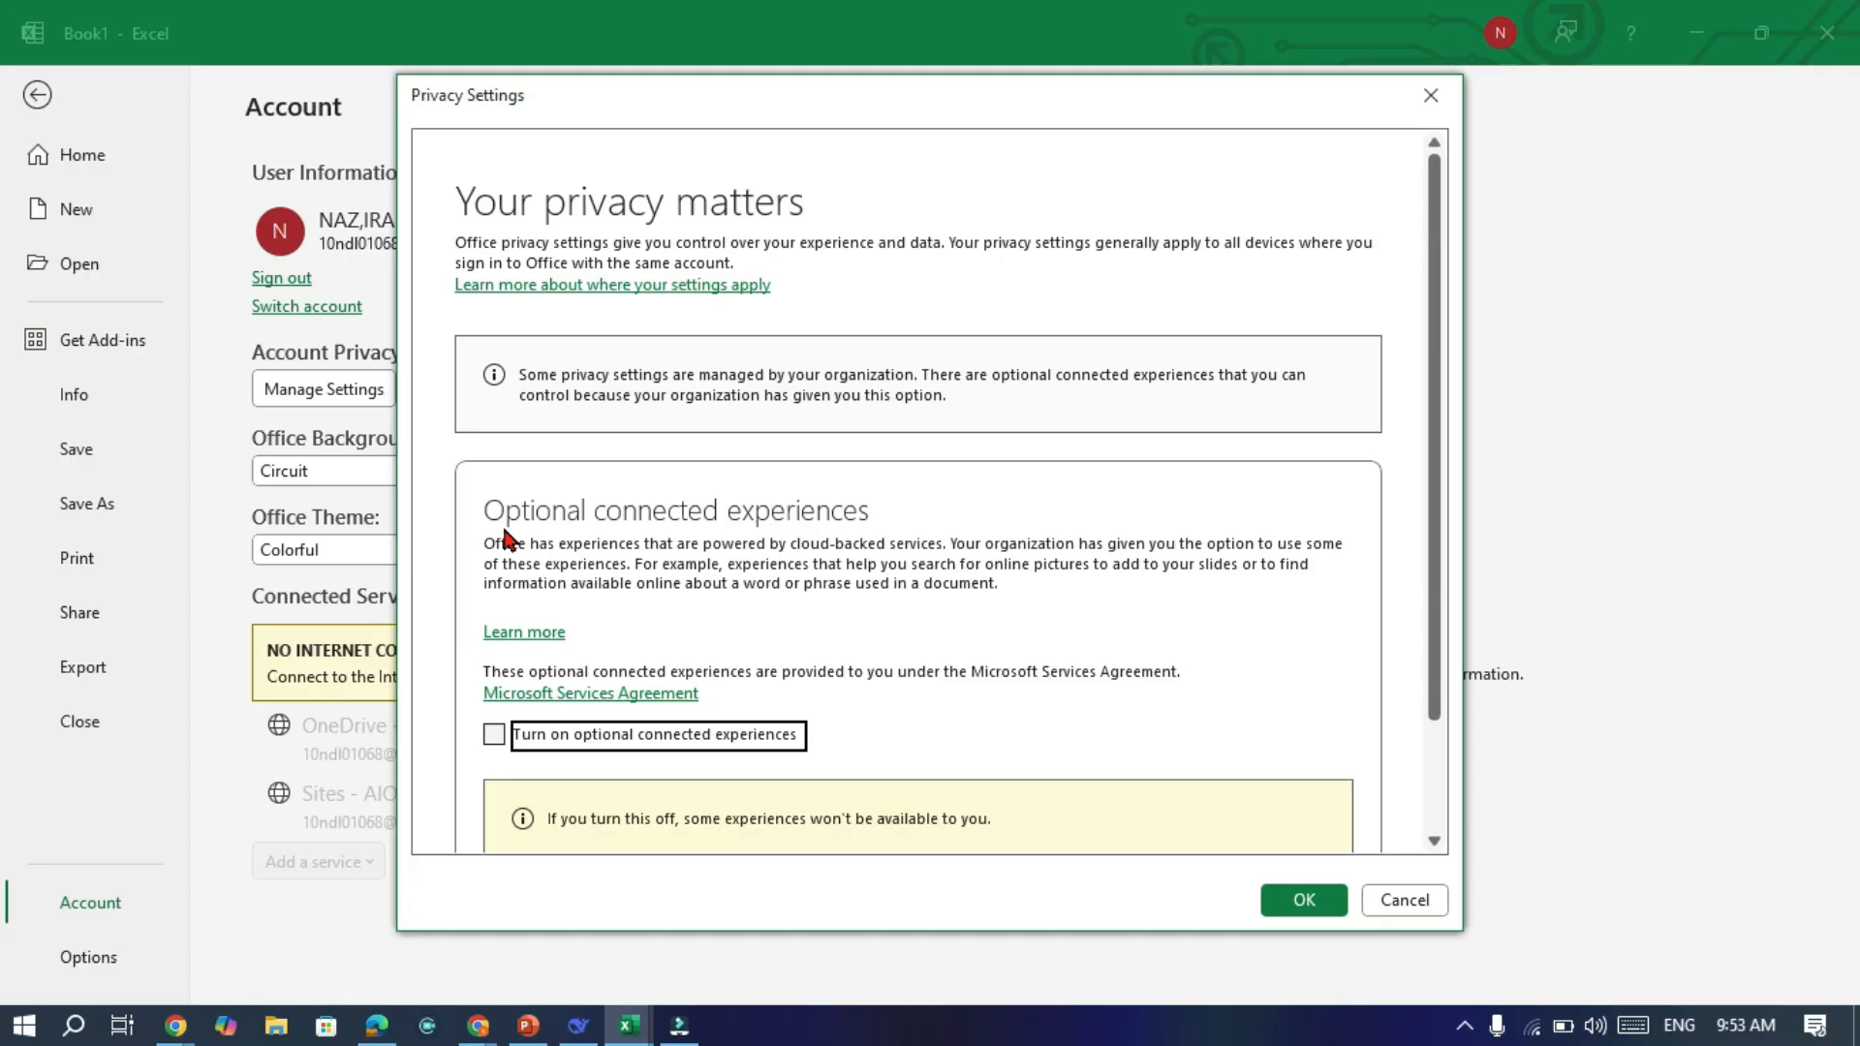
{"action": "mouse_move", "coordinate": [1208, 525]}
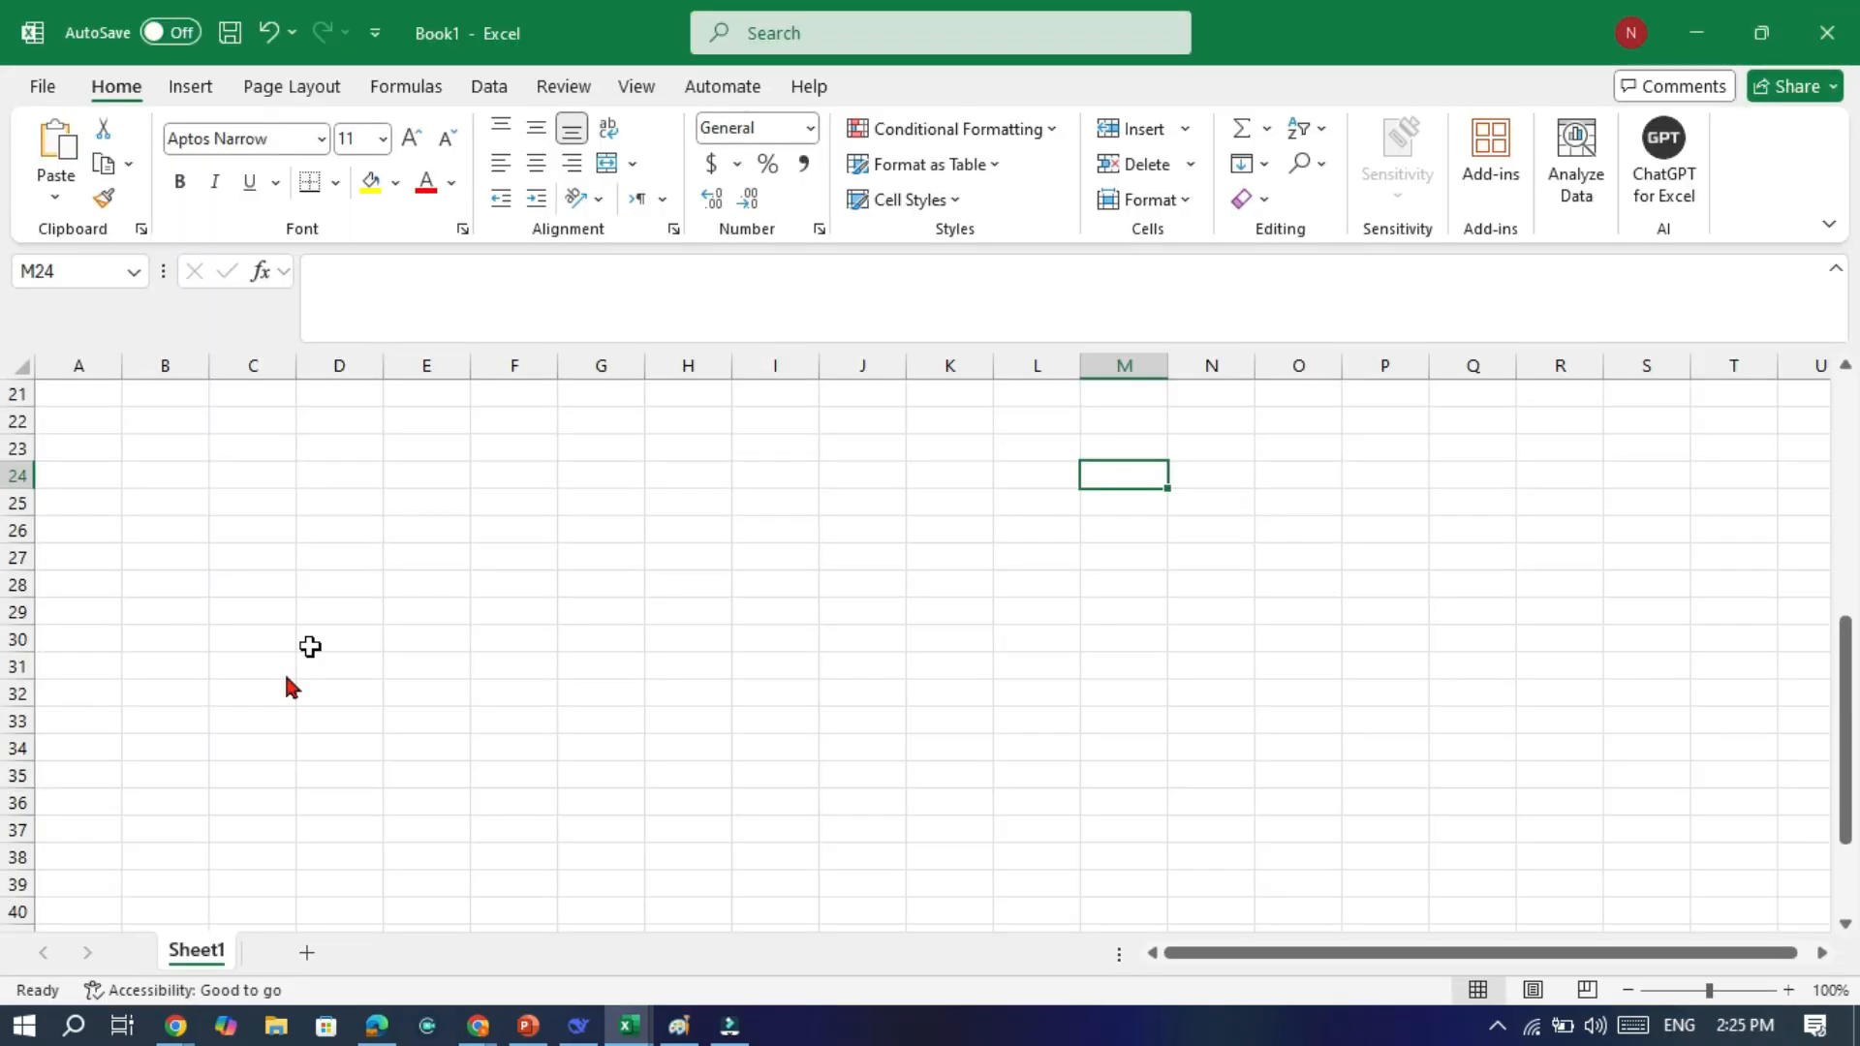
{"action": "left_click", "coordinate": [75, 1025]}
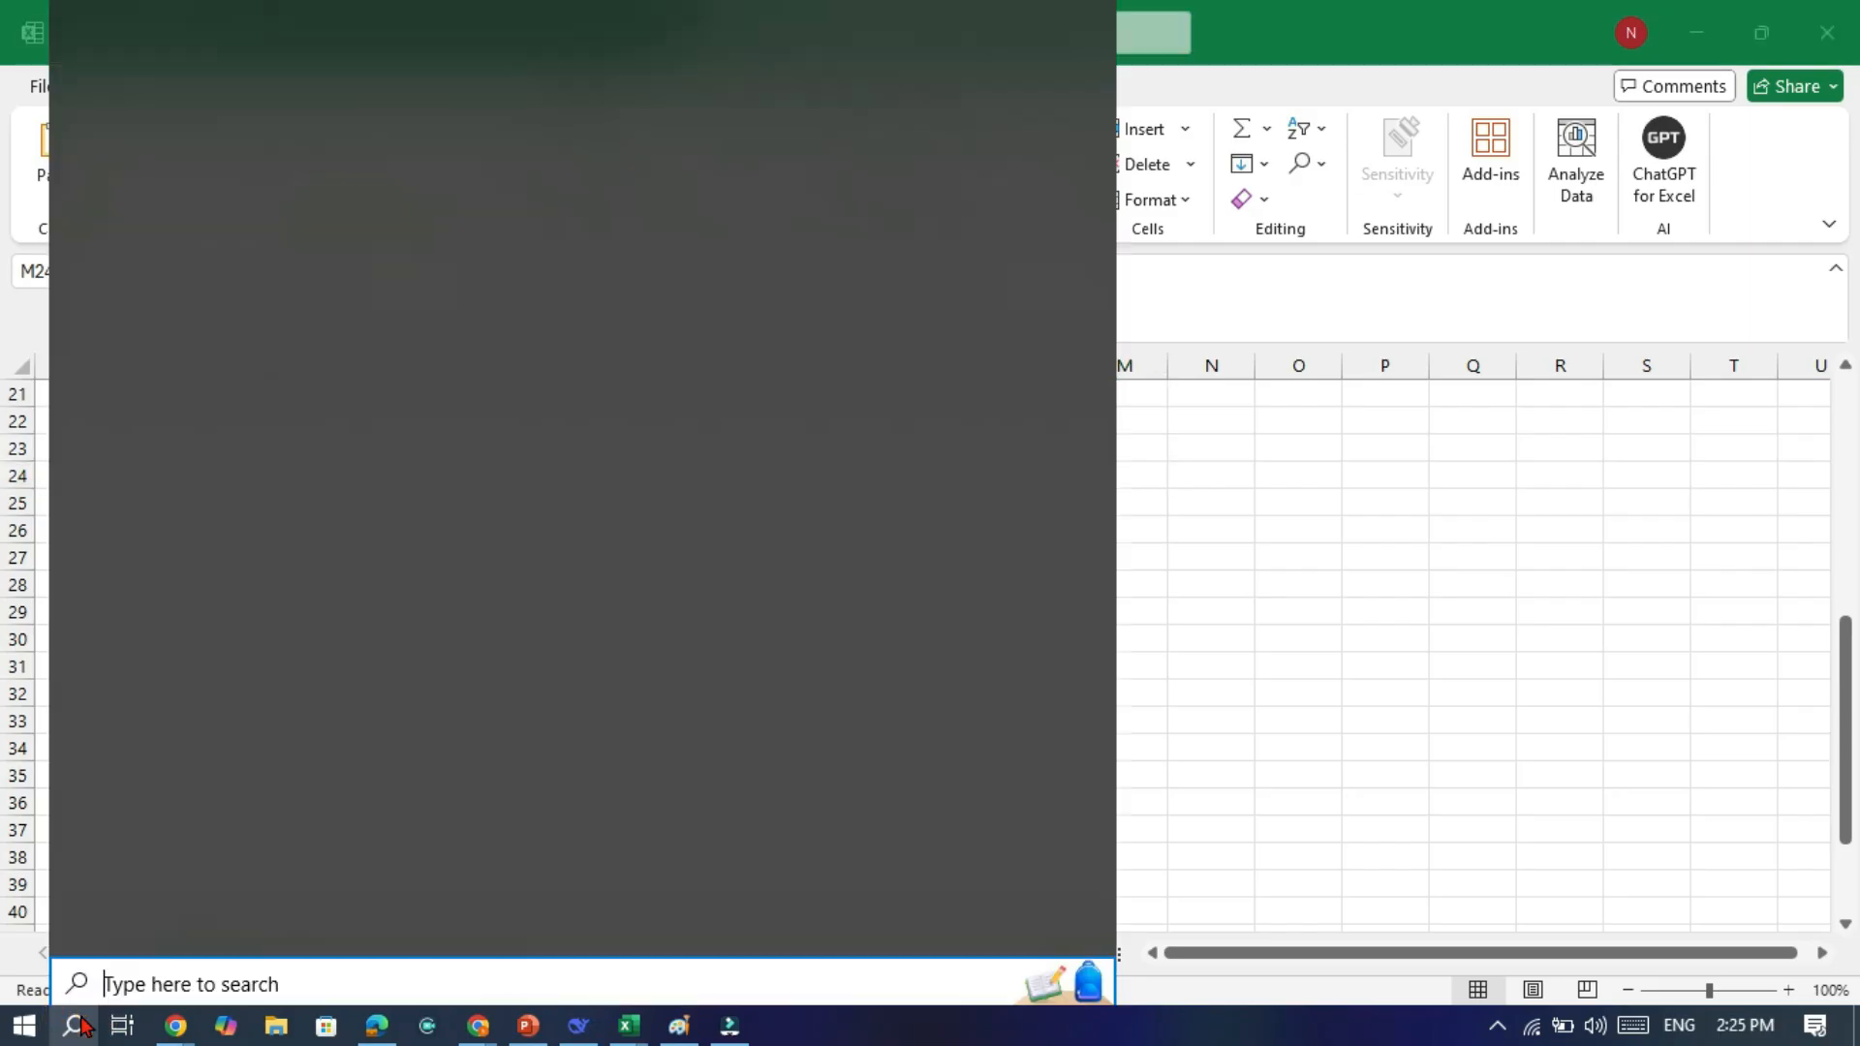
{"action": "left_click", "coordinate": [75, 1025]}
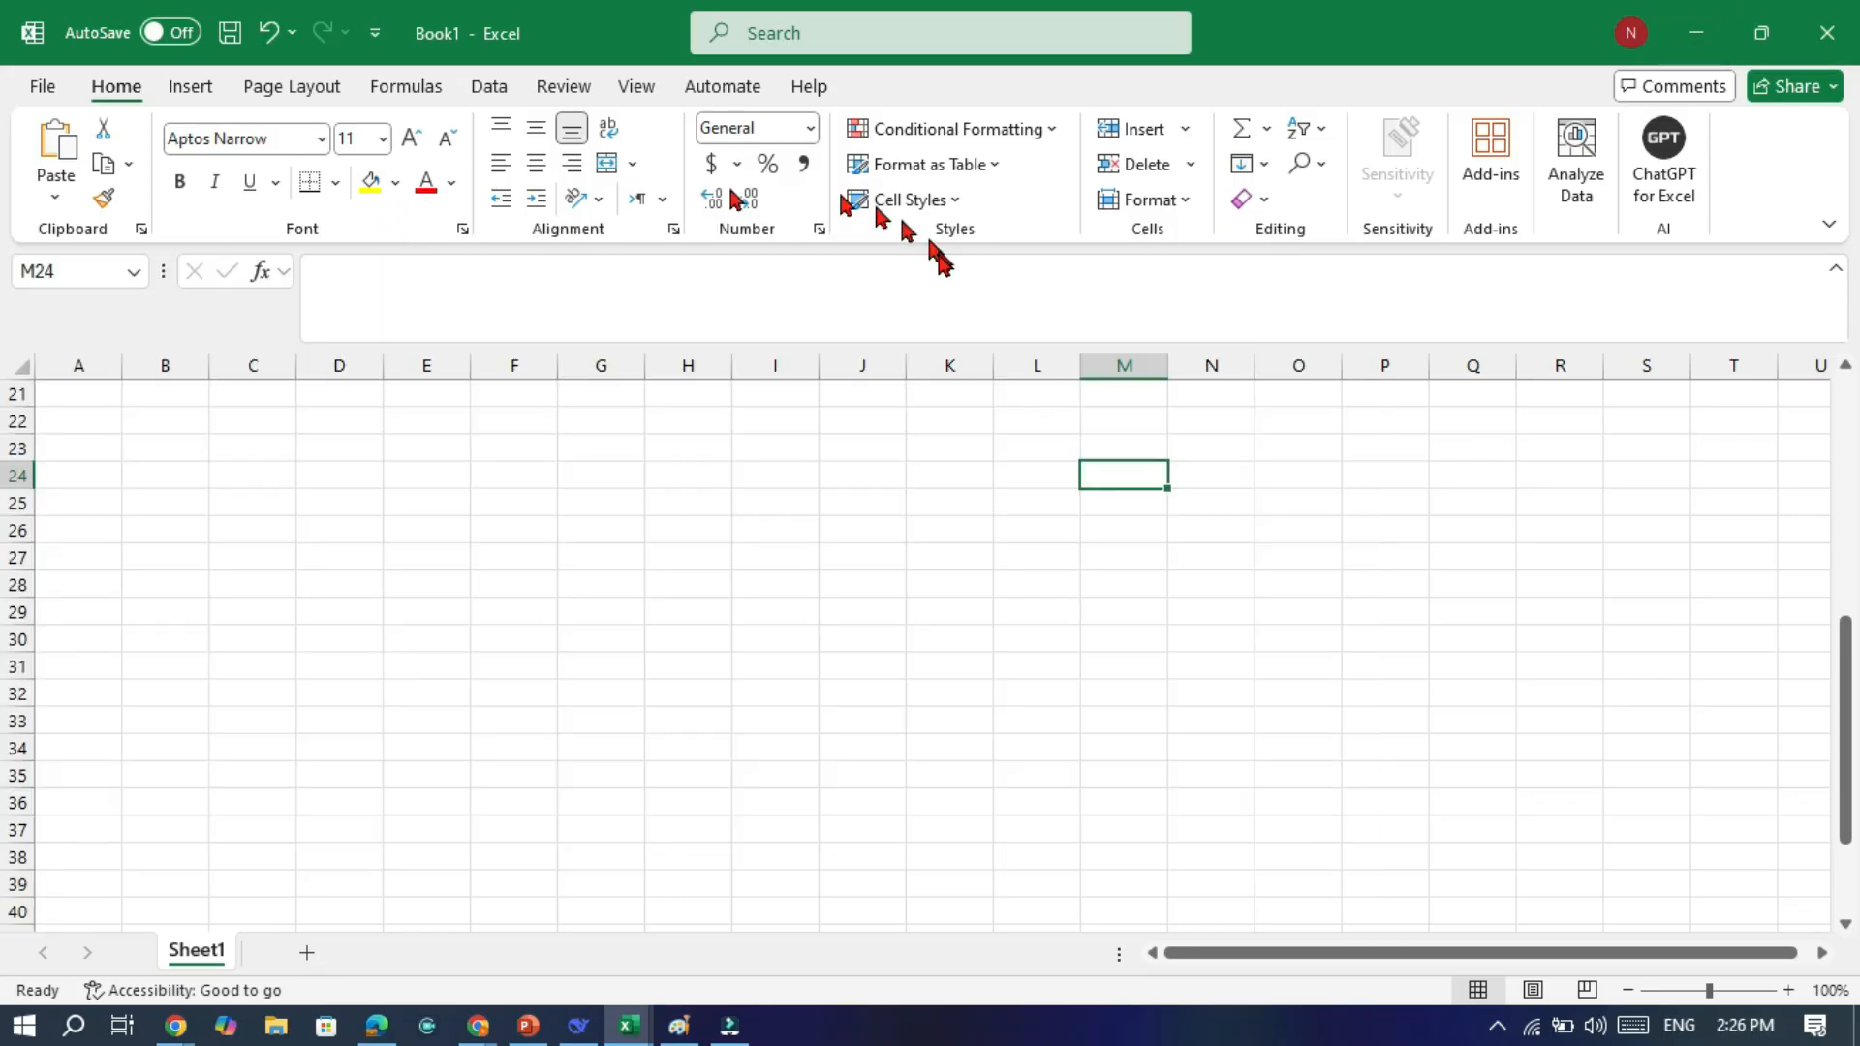
{"action": "mouse_move", "coordinate": [259, 118]}
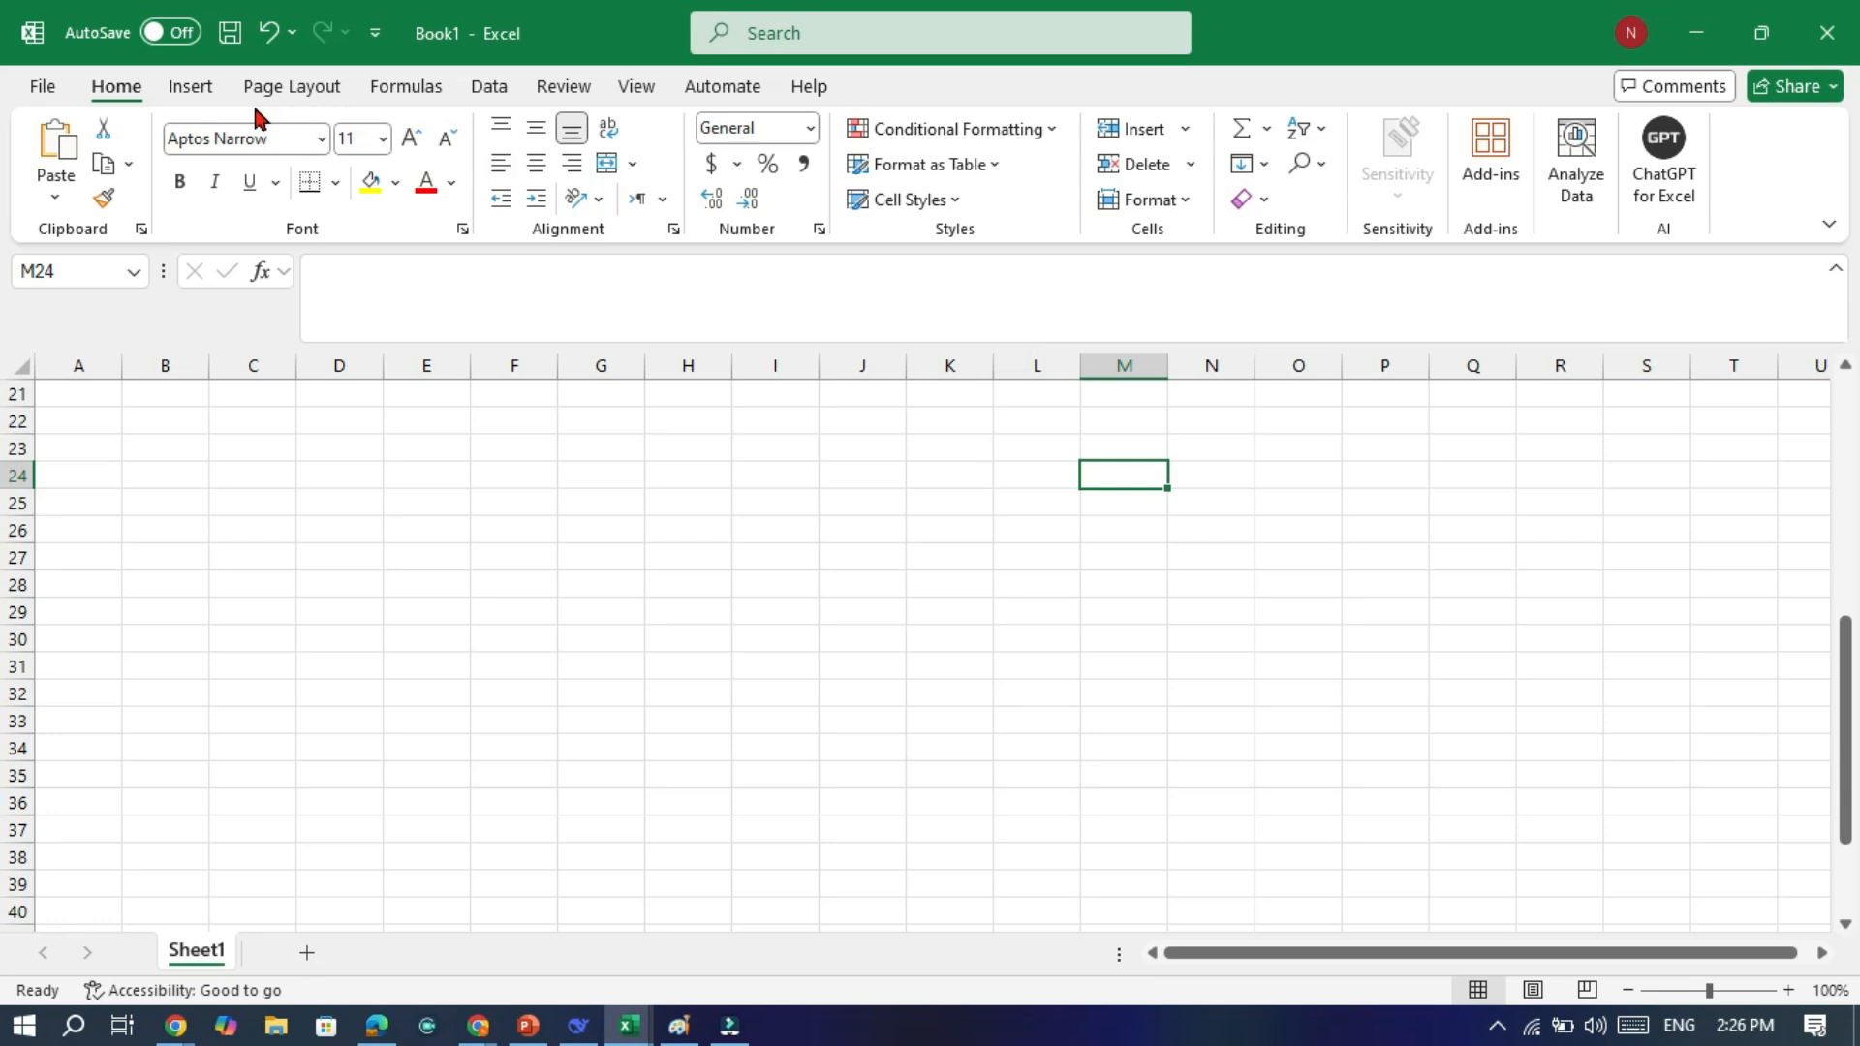
{"action": "mouse_move", "coordinate": [801, 252]}
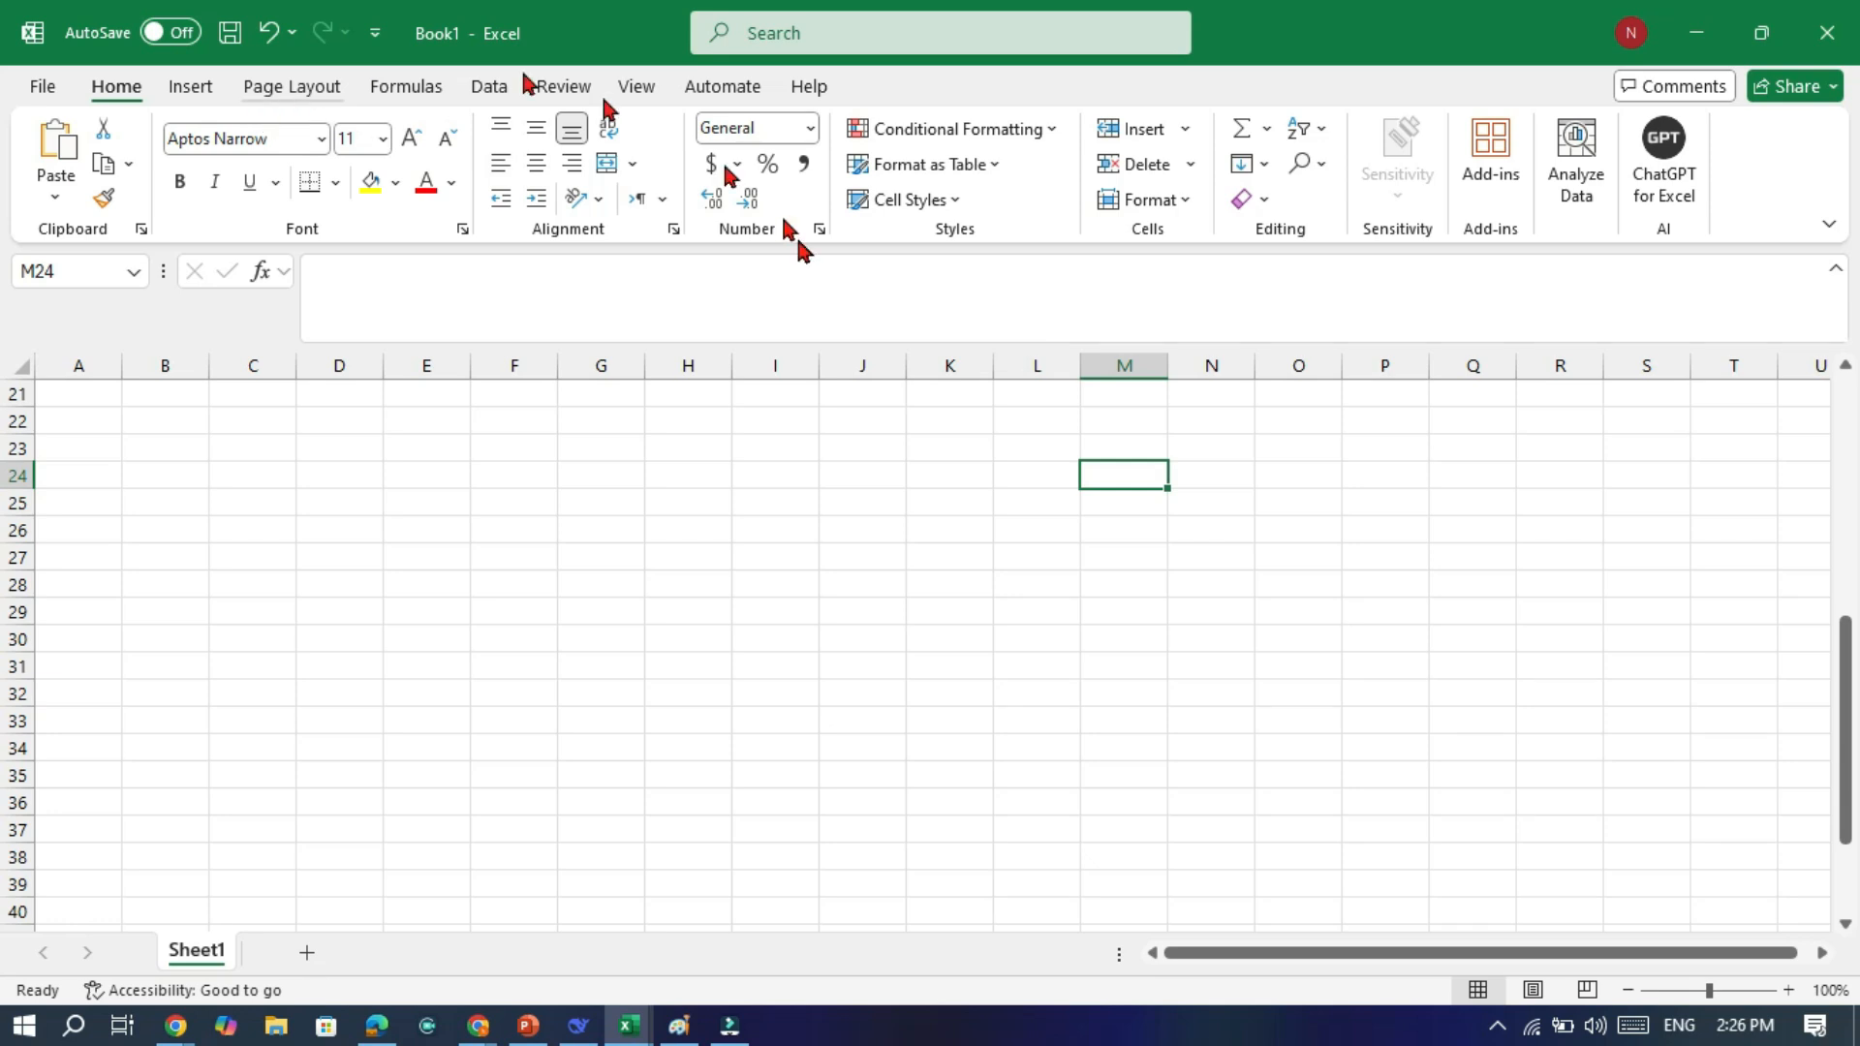
{"action": "mouse_move", "coordinate": [1397, 154]}
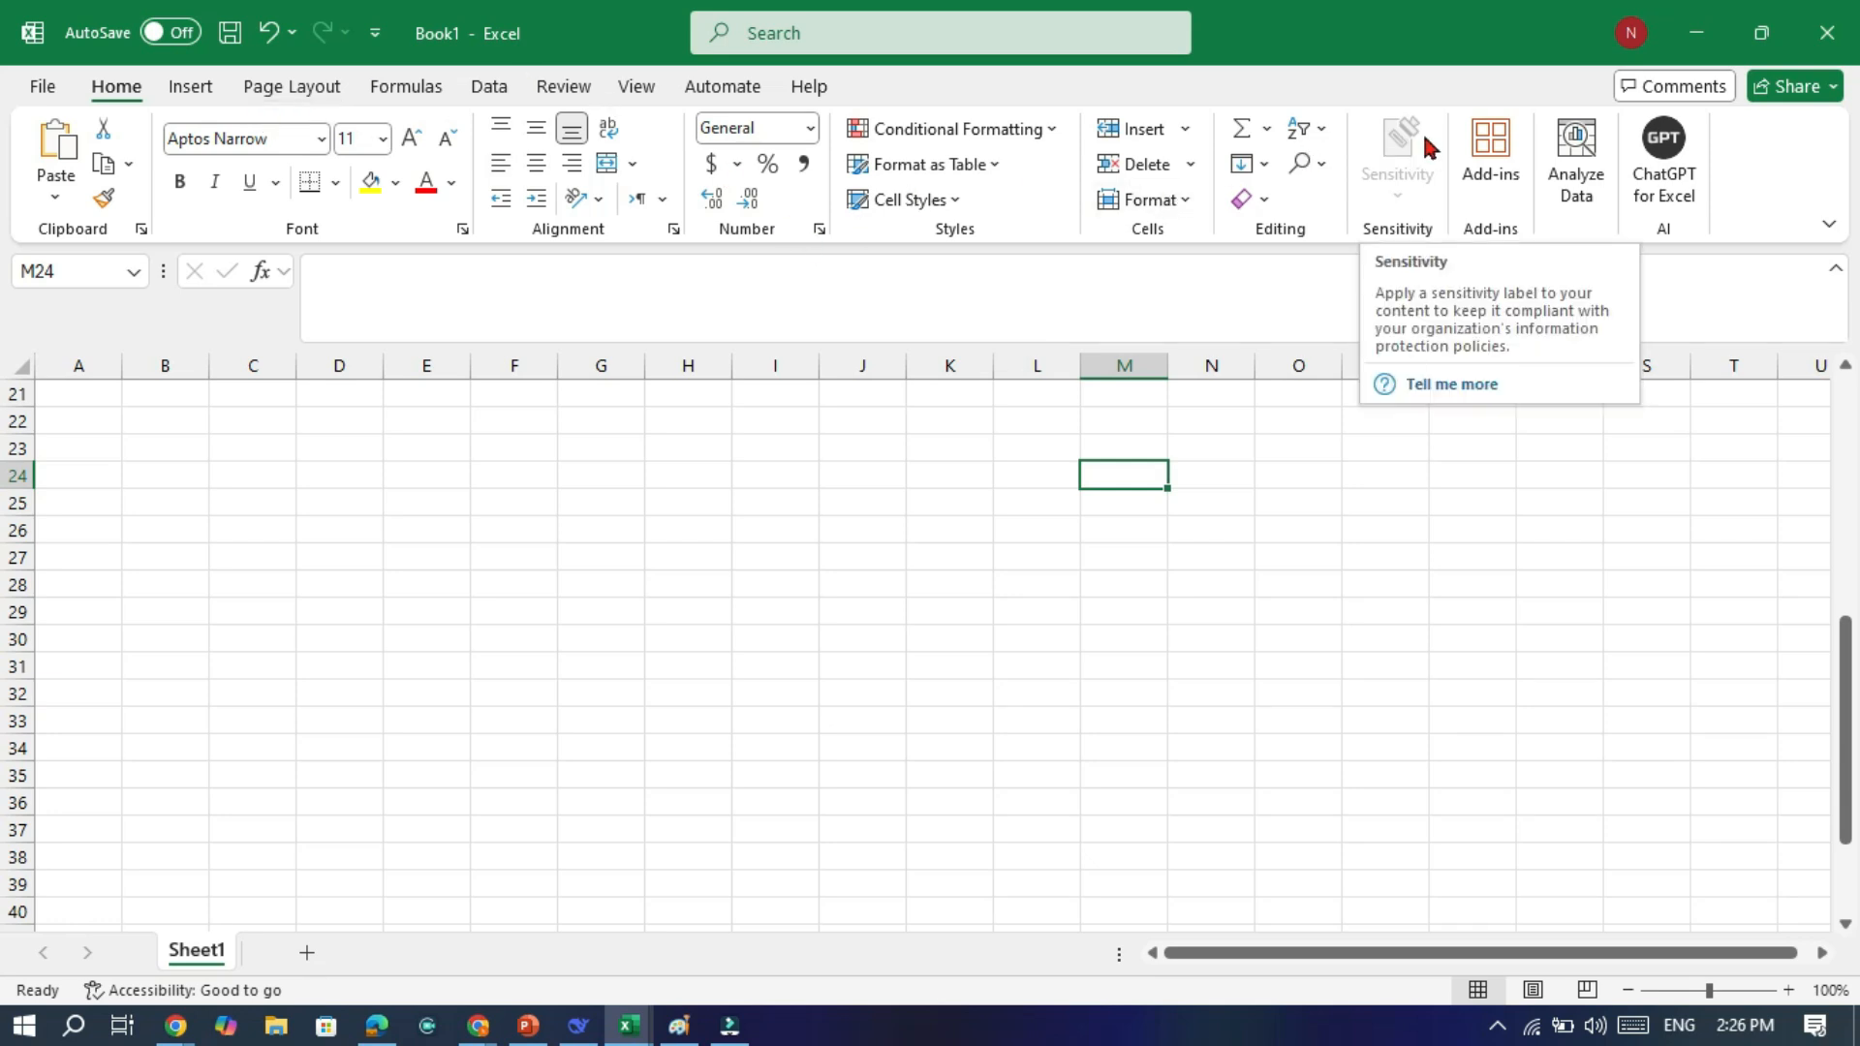
{"action": "mouse_move", "coordinate": [1288, 181]}
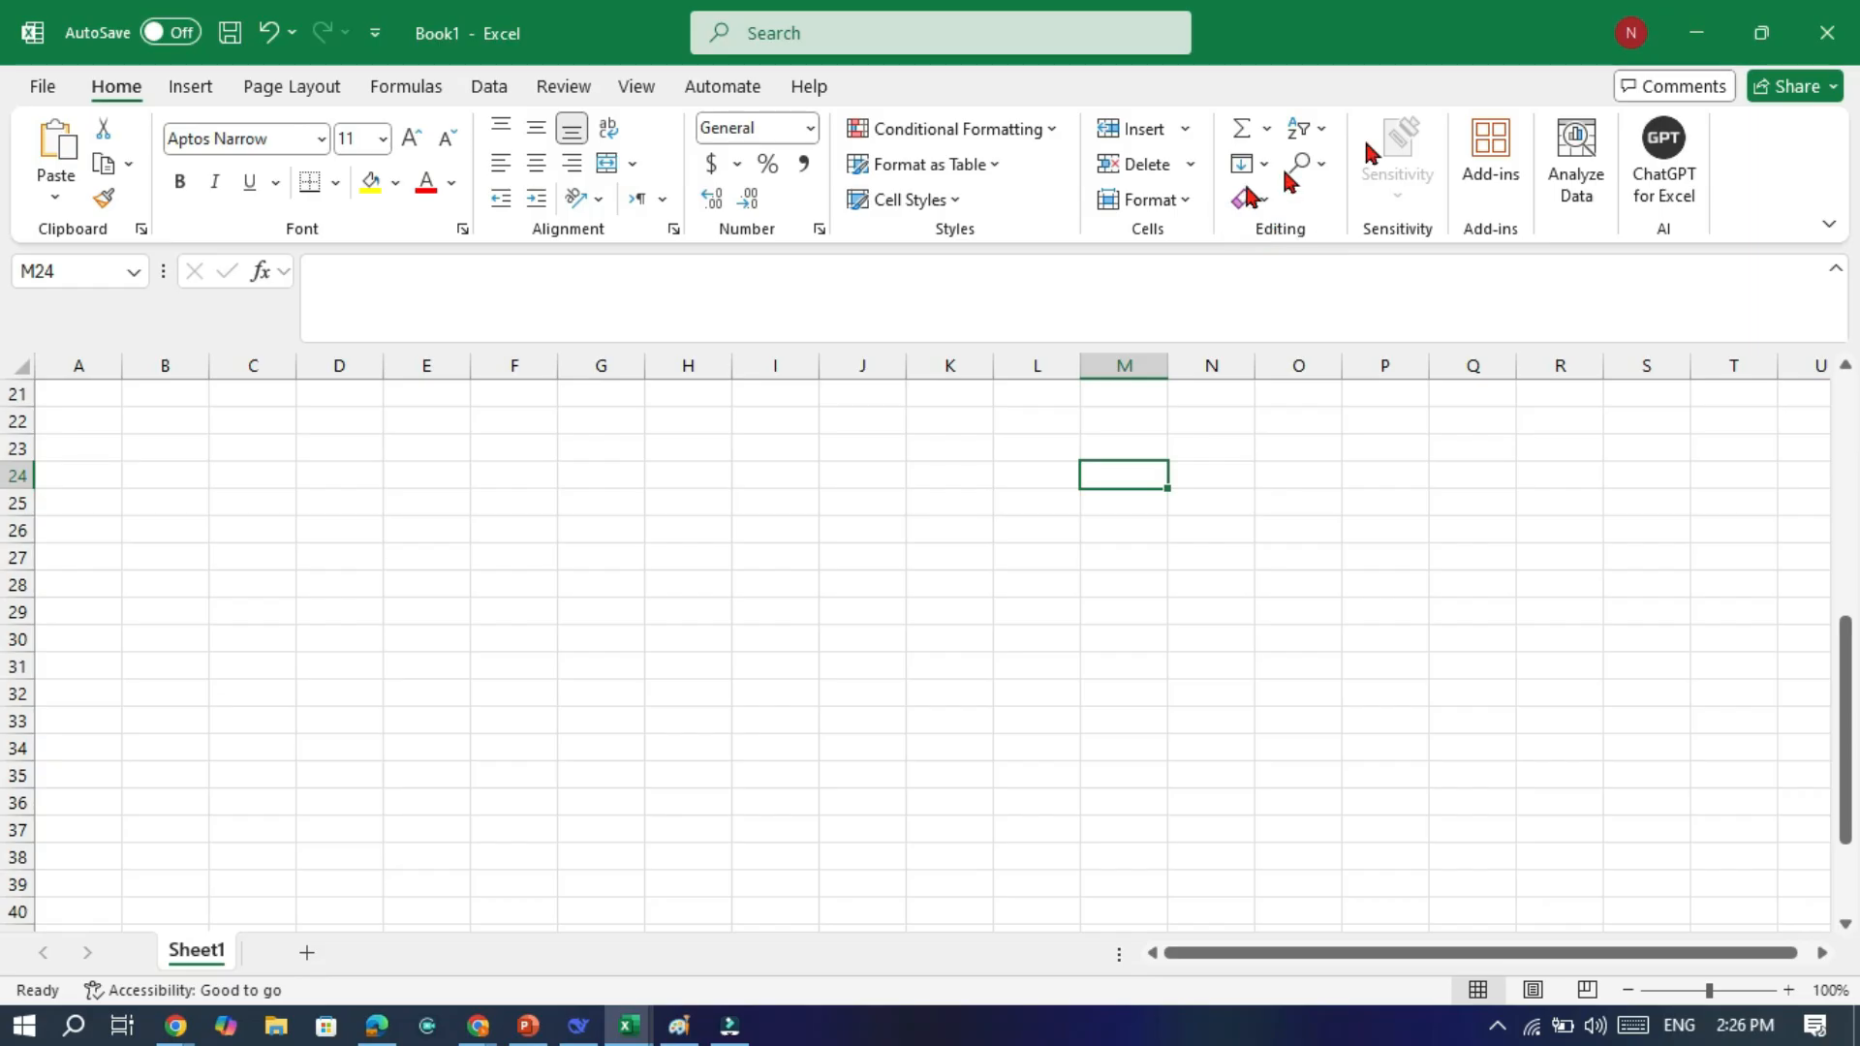
{"action": "mouse_move", "coordinate": [1362, 233]}
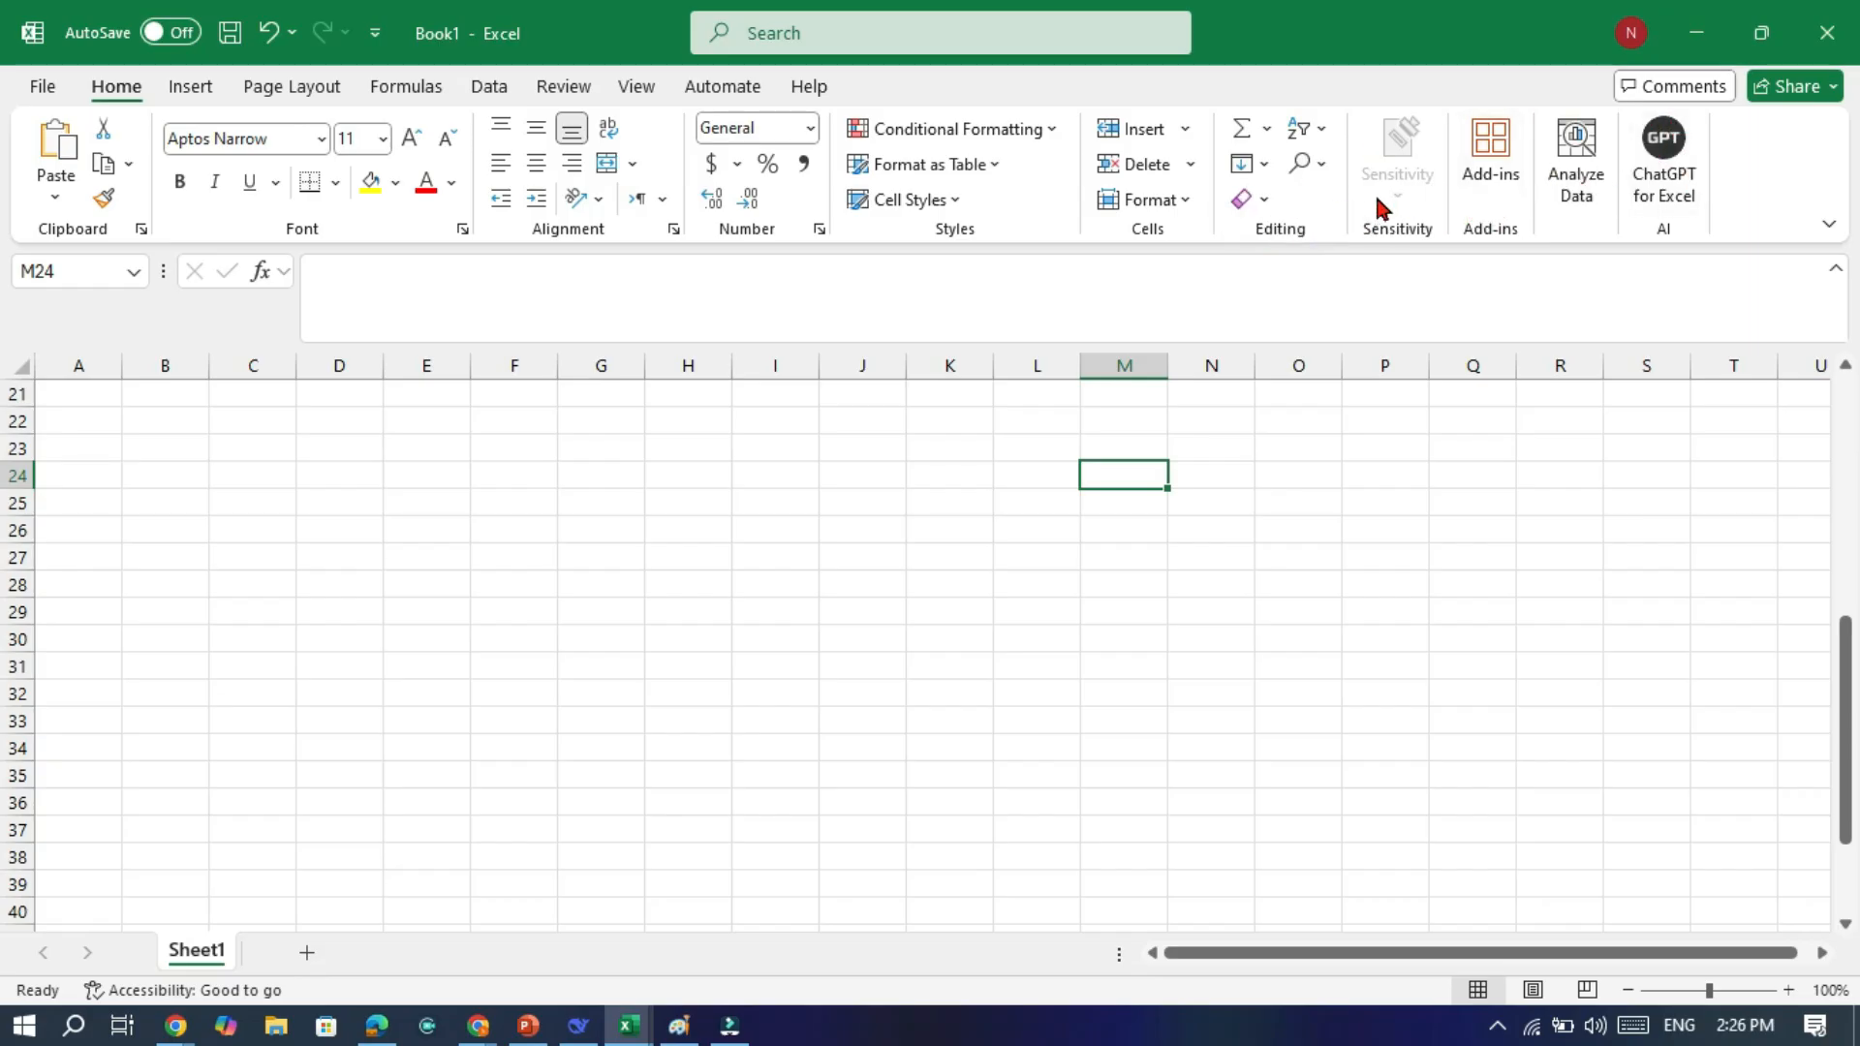
{"action": "mouse_move", "coordinate": [1396, 160]}
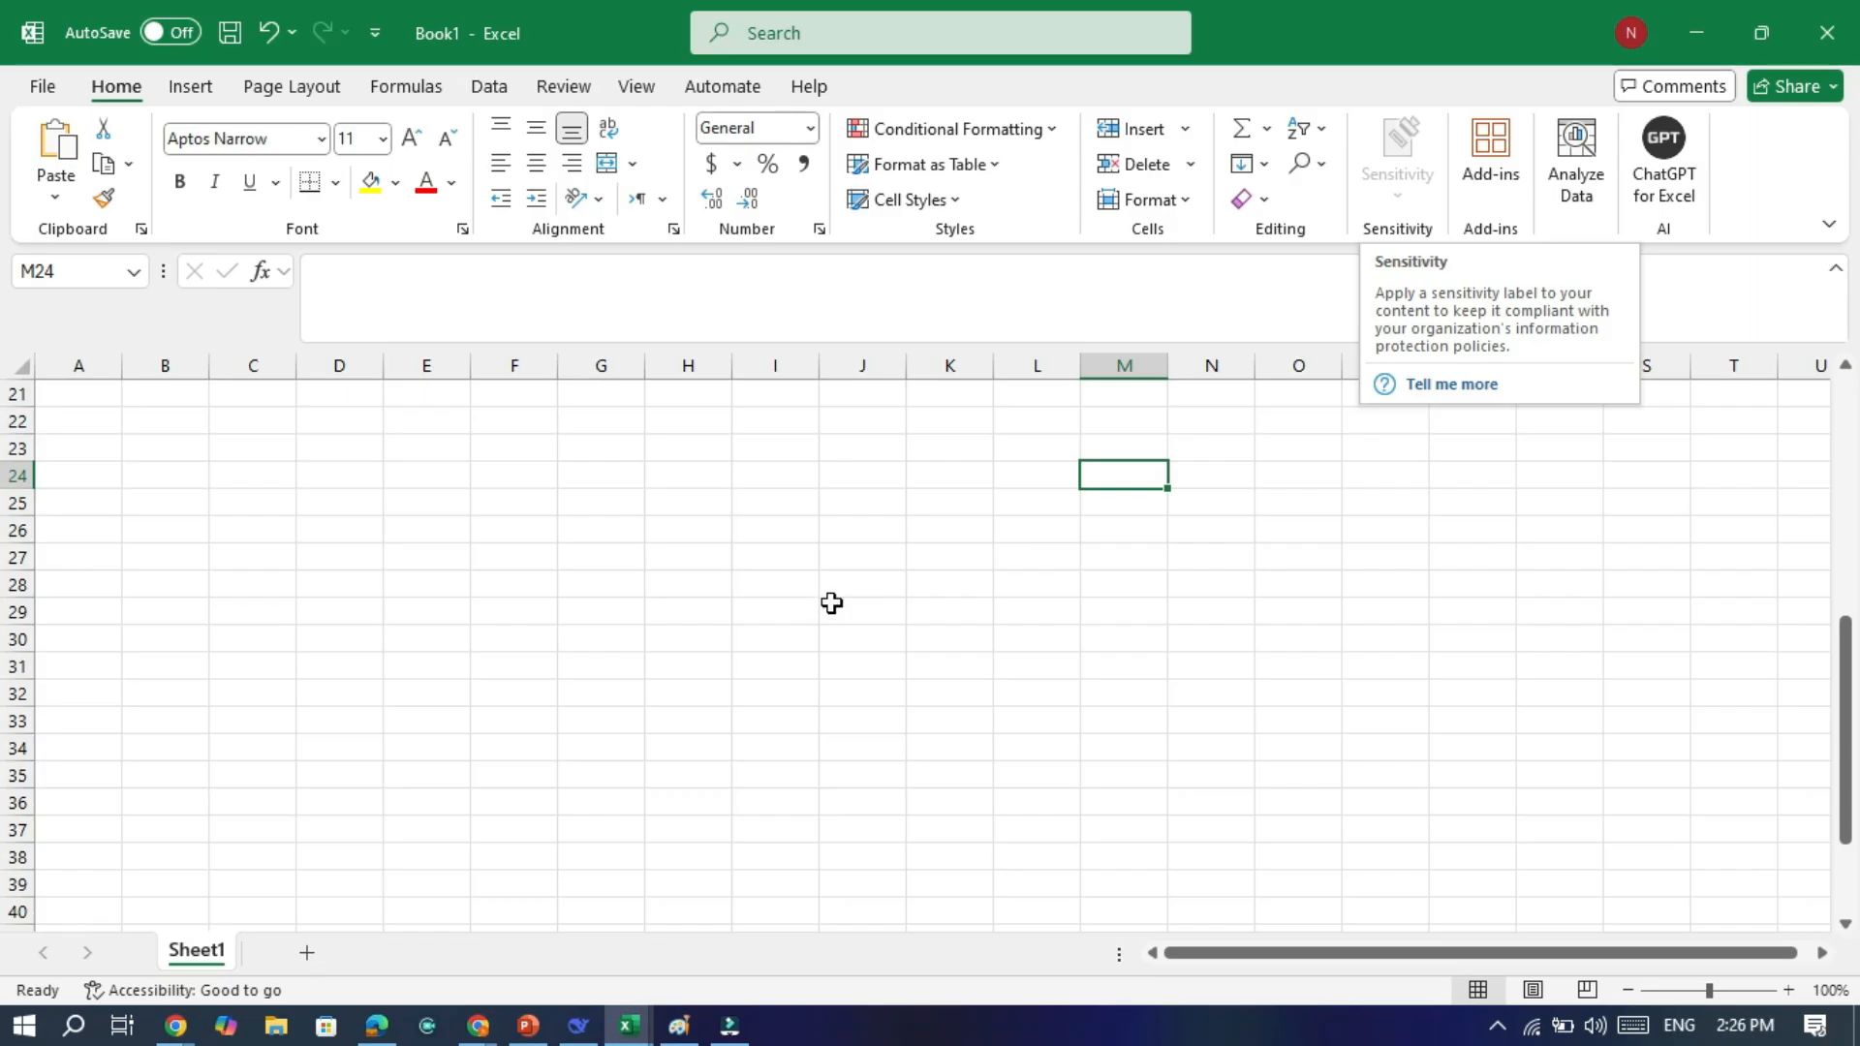
{"action": "mouse_move", "coordinate": [830, 602]}
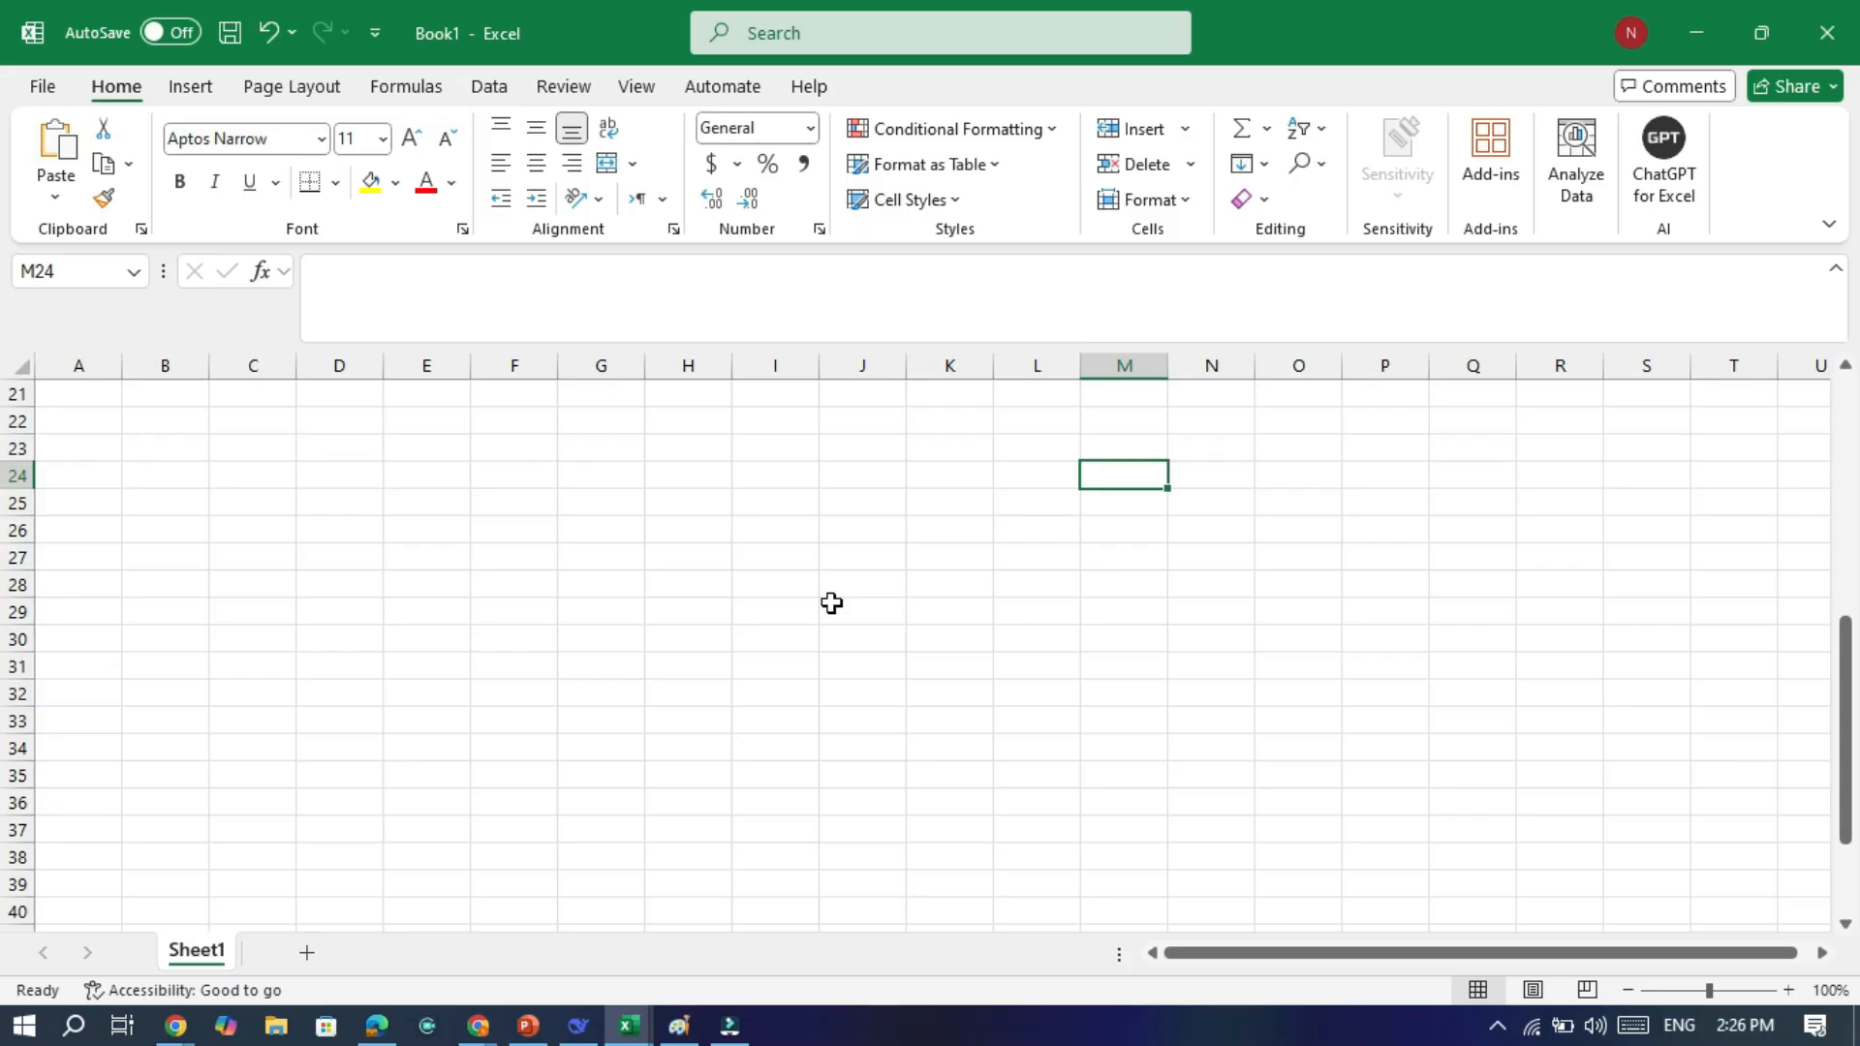
Reach Customize the Ribbon from the ribbon's shortcut menu and browse the commands list
{"action": "right_click", "coordinate": [659, 139]}
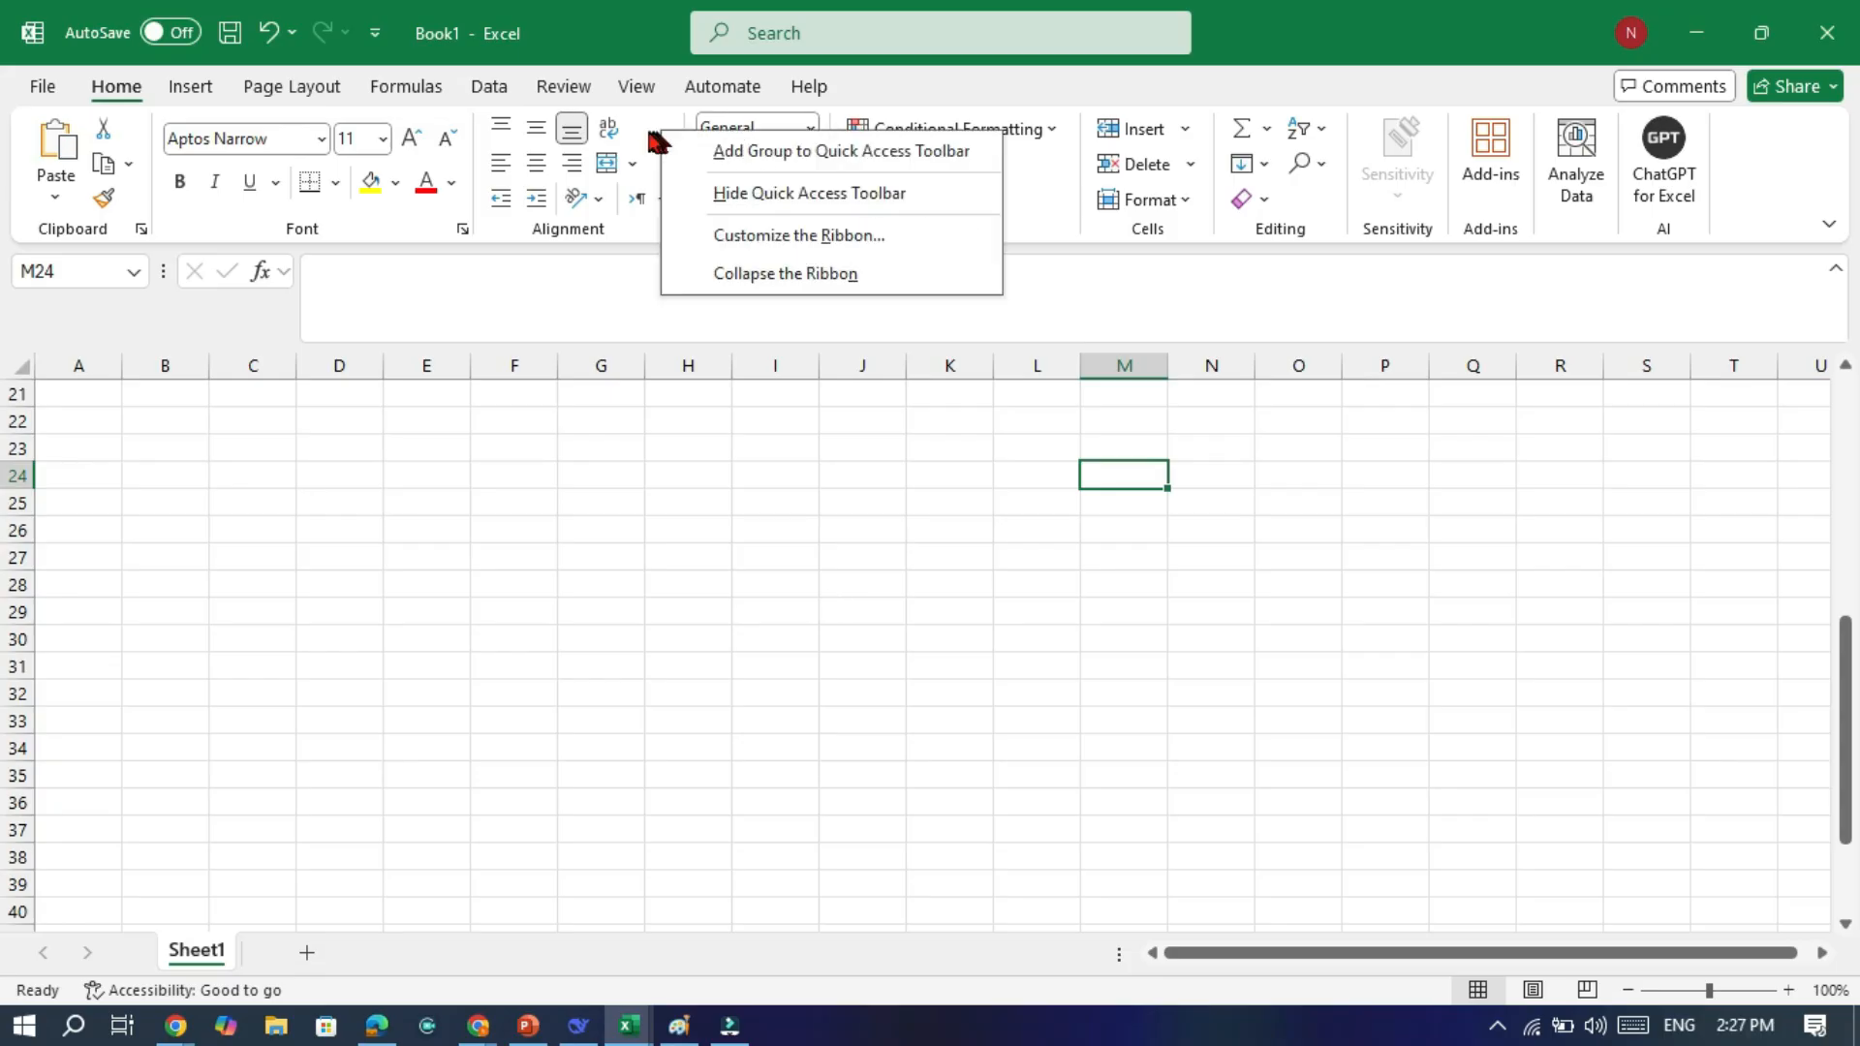
{"action": "left_click", "coordinate": [797, 235]}
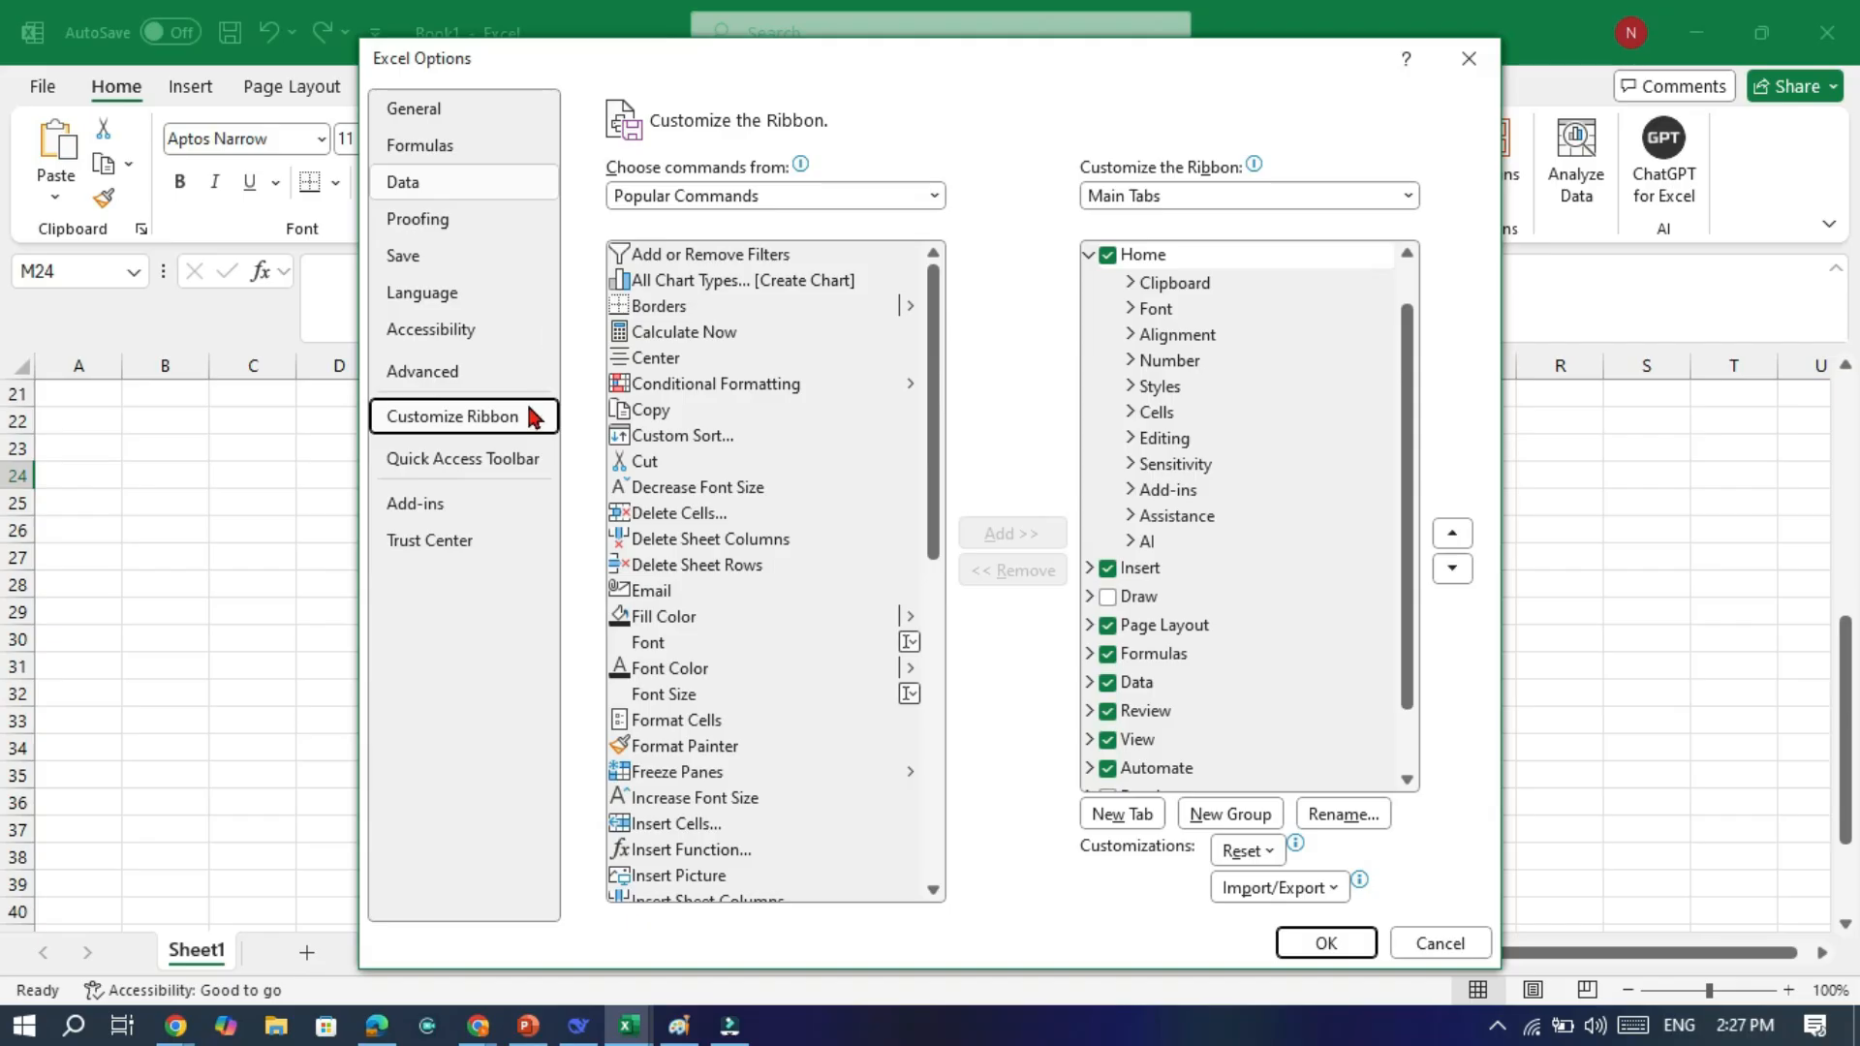
{"action": "mouse_move", "coordinate": [863, 481]}
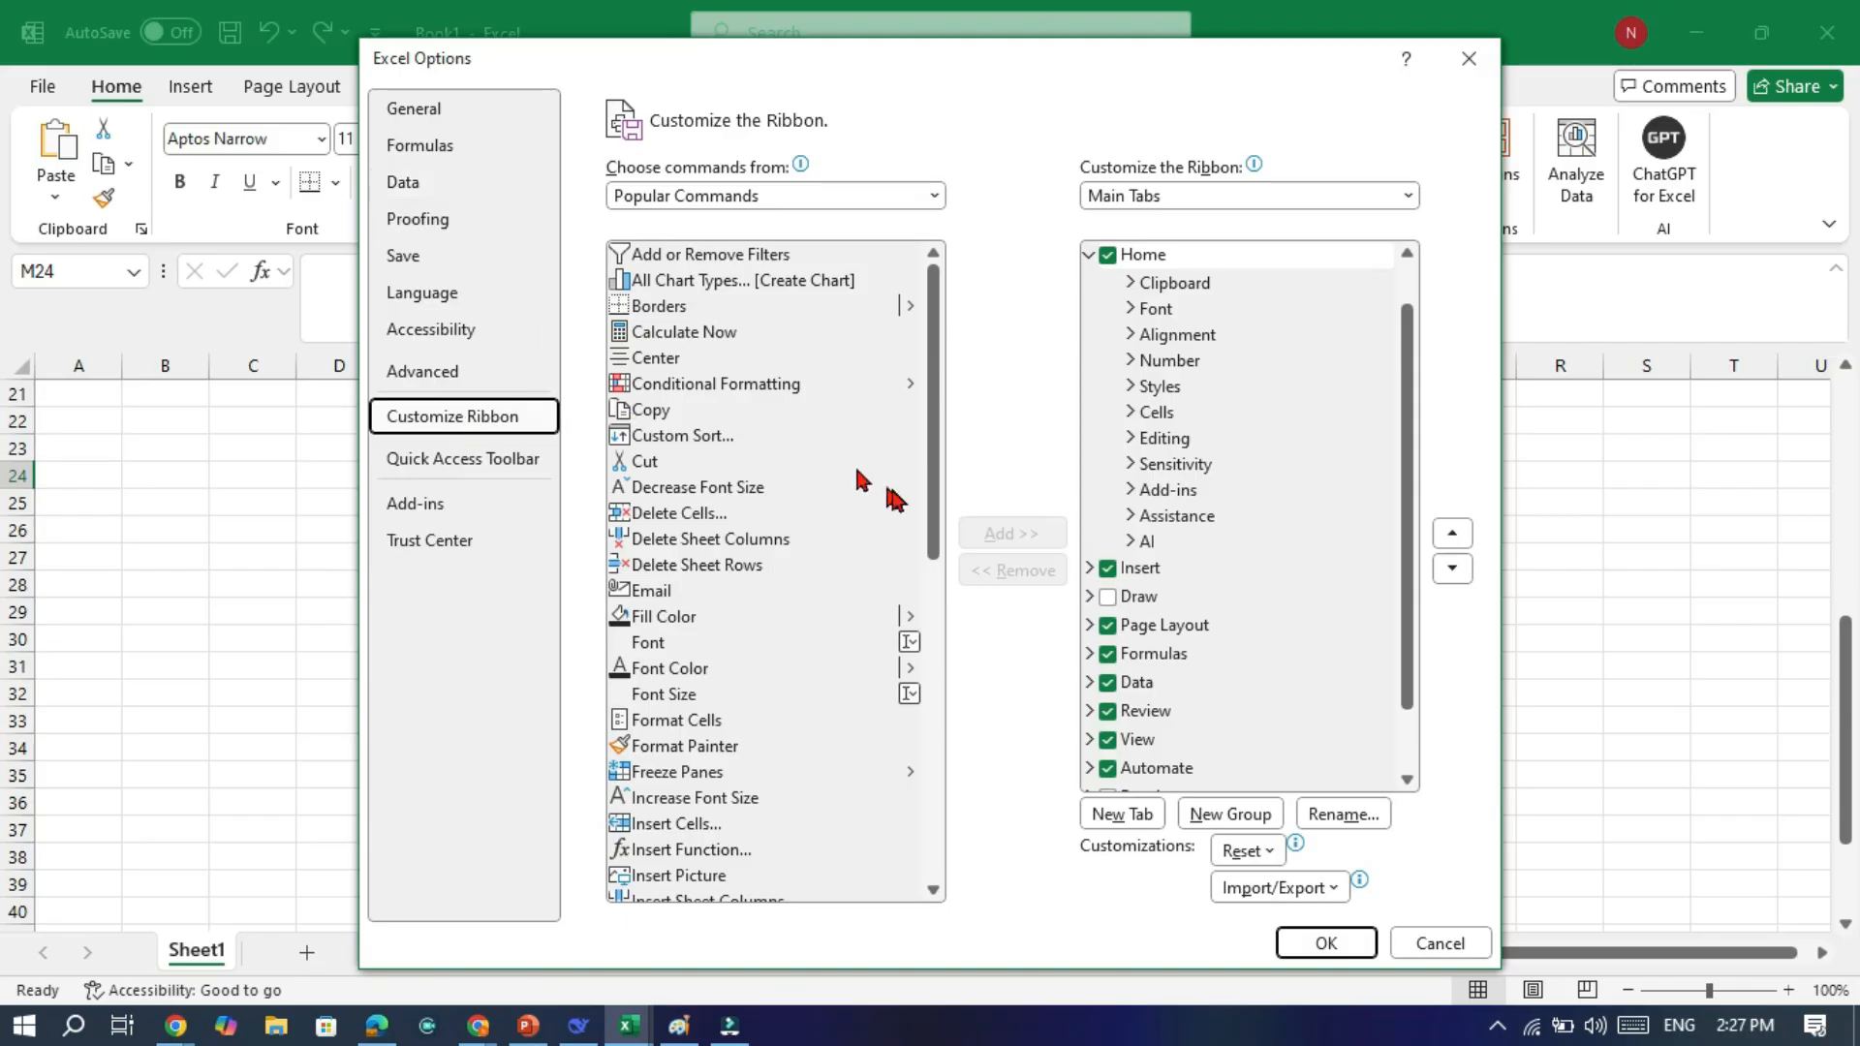
{"action": "scroll", "scroll_direction": "down", "scroll_amount": 3}
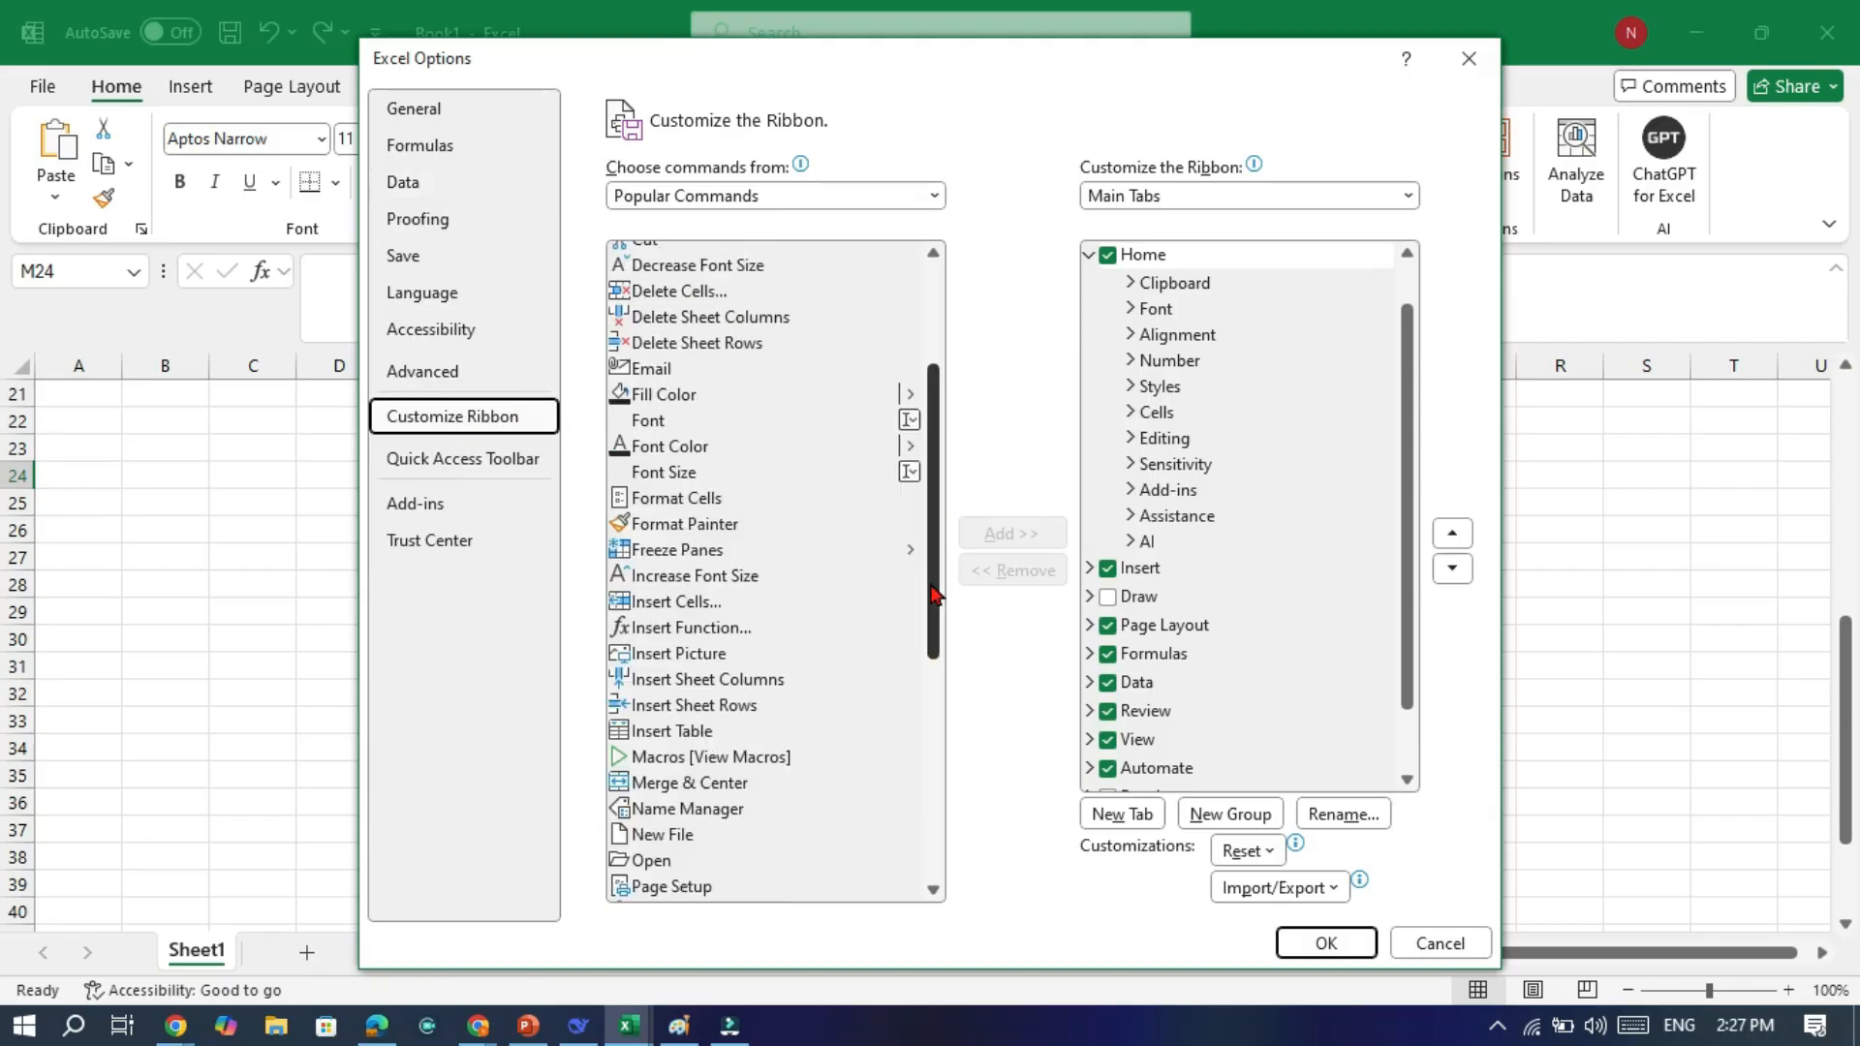